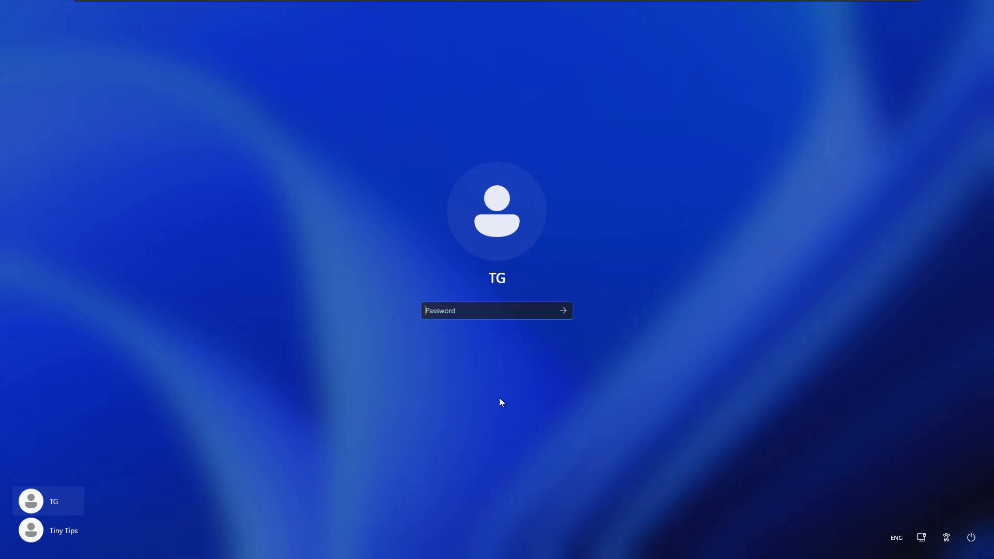
pyautogui.moveTo(477, 410)
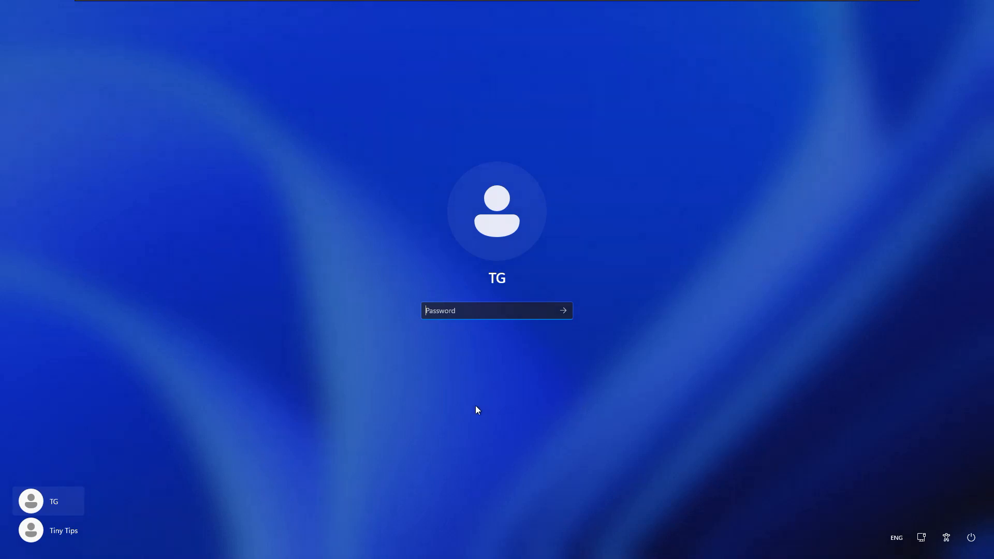
pyautogui.moveTo(93, 513)
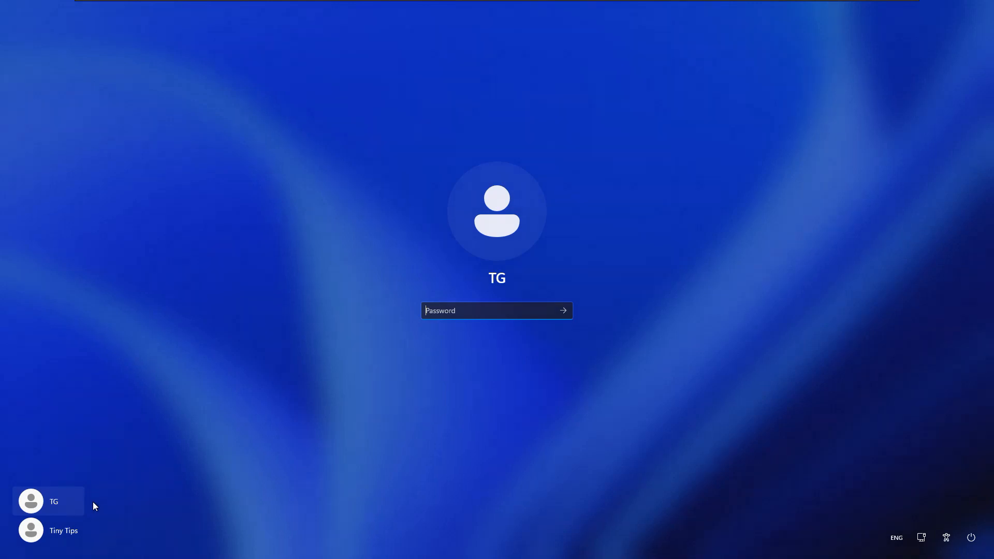
pyautogui.moveTo(121, 498)
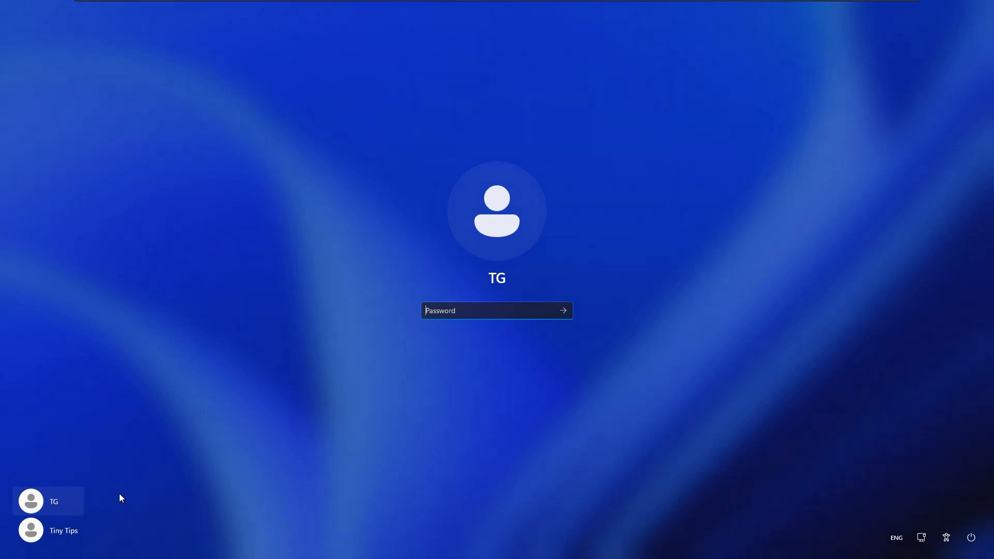
pyautogui.moveTo(483, 368)
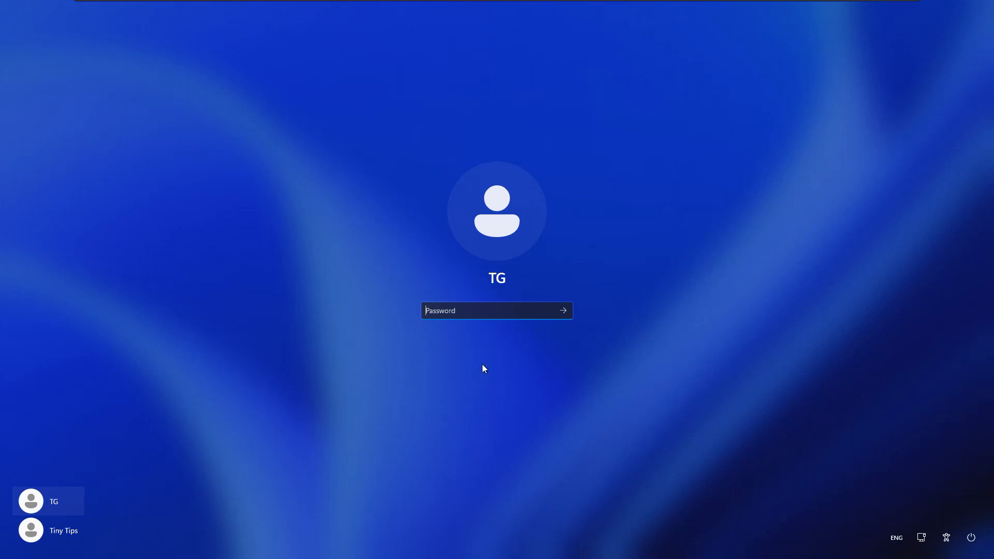
# Enter a wrong password and dismiss the 'The password is incorrect' notice.
pyautogui.write('••')
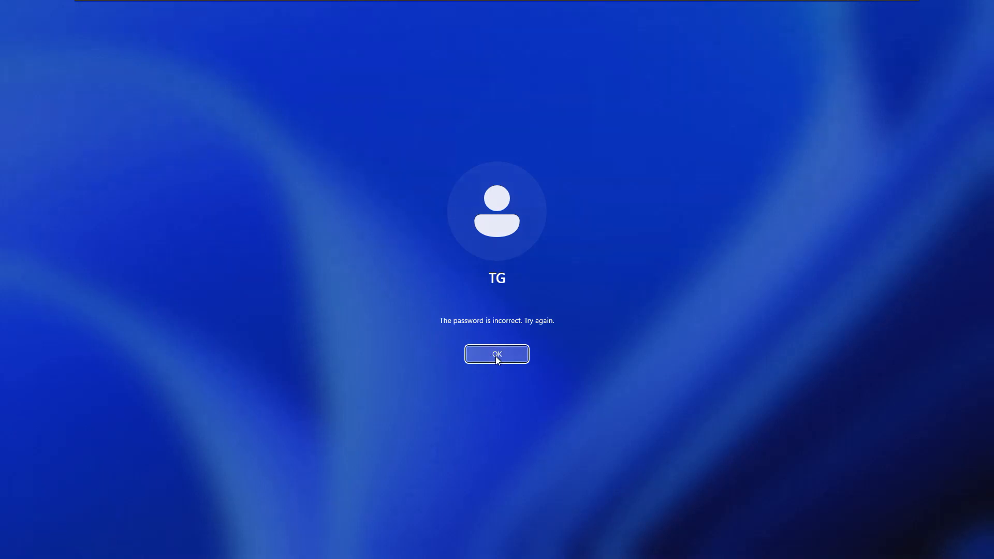
pyautogui.click(496, 353)
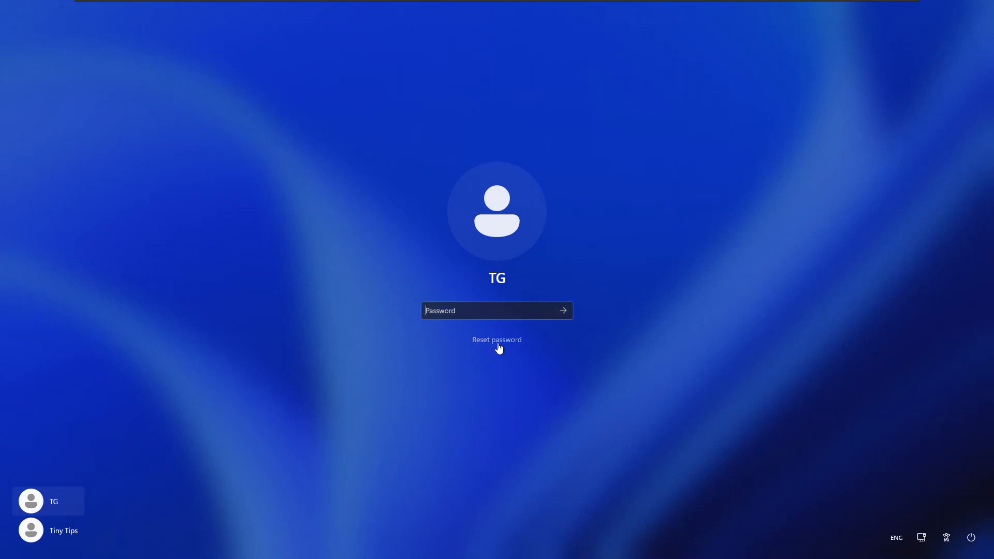
# Choose 'Reset password' to reveal the three security questions.
pyautogui.click(497, 339)
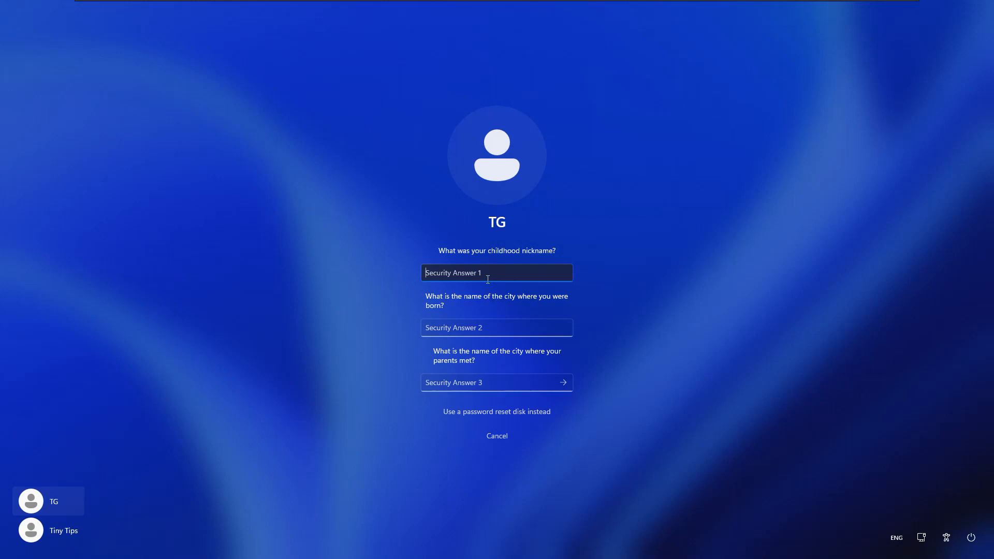
pyautogui.moveTo(484, 356)
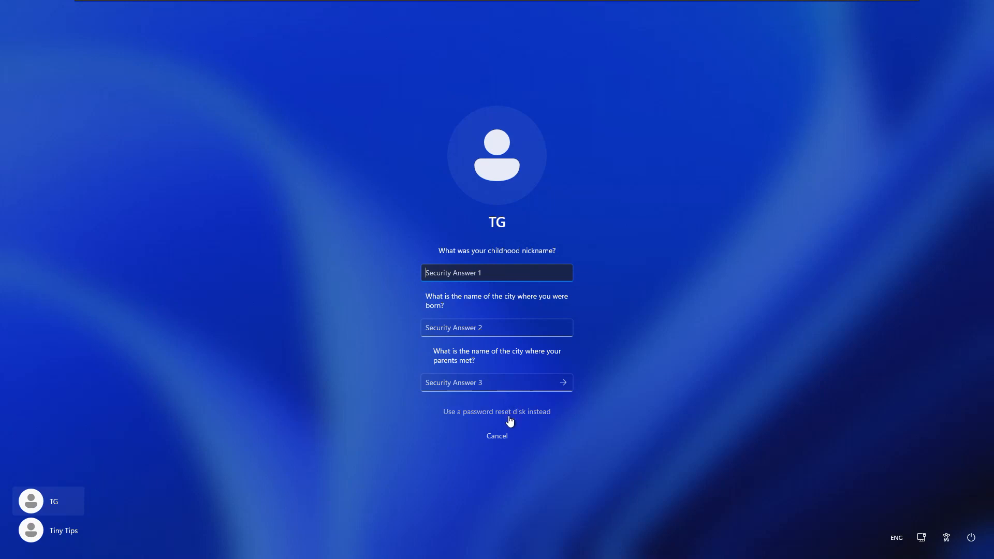
pyautogui.moveTo(450, 420)
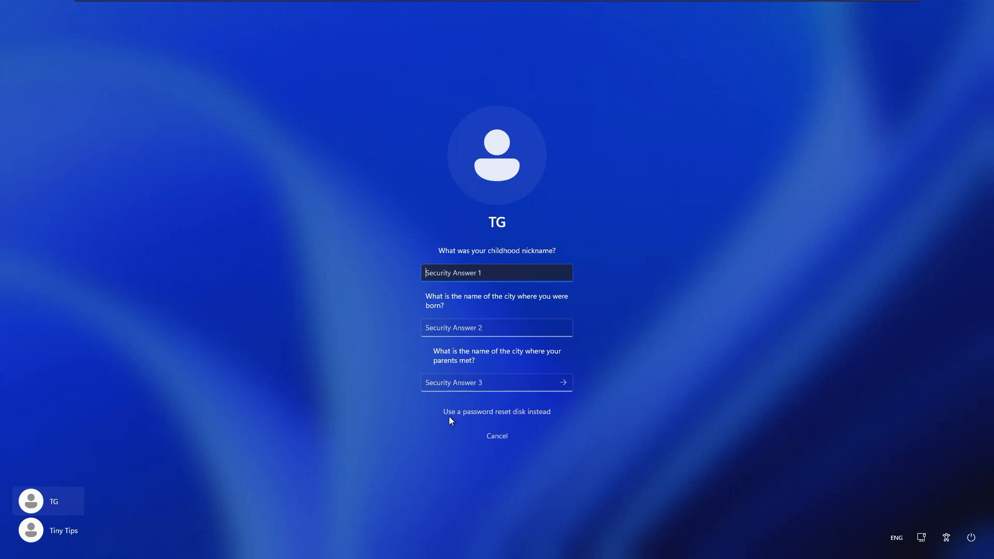
pyautogui.moveTo(525, 426)
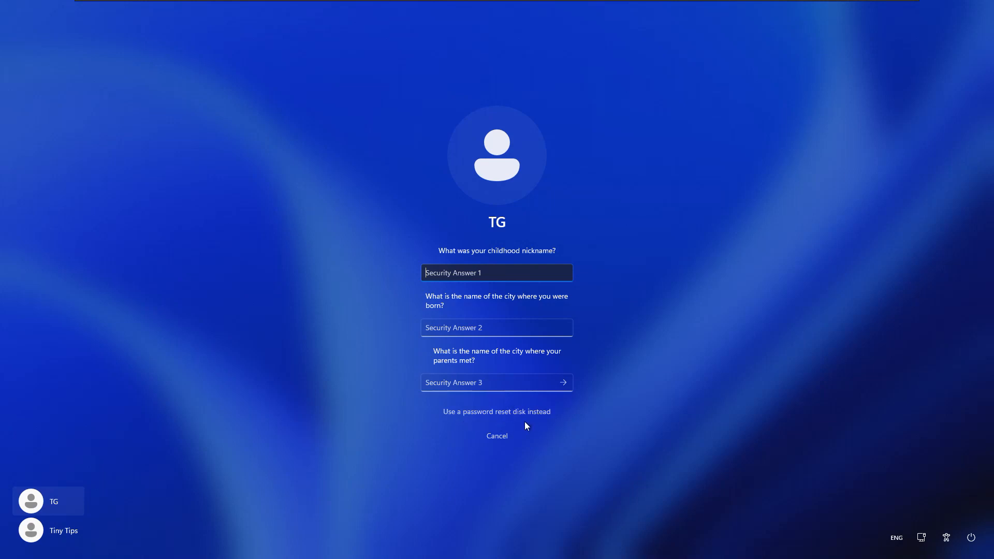
pyautogui.moveTo(447, 440)
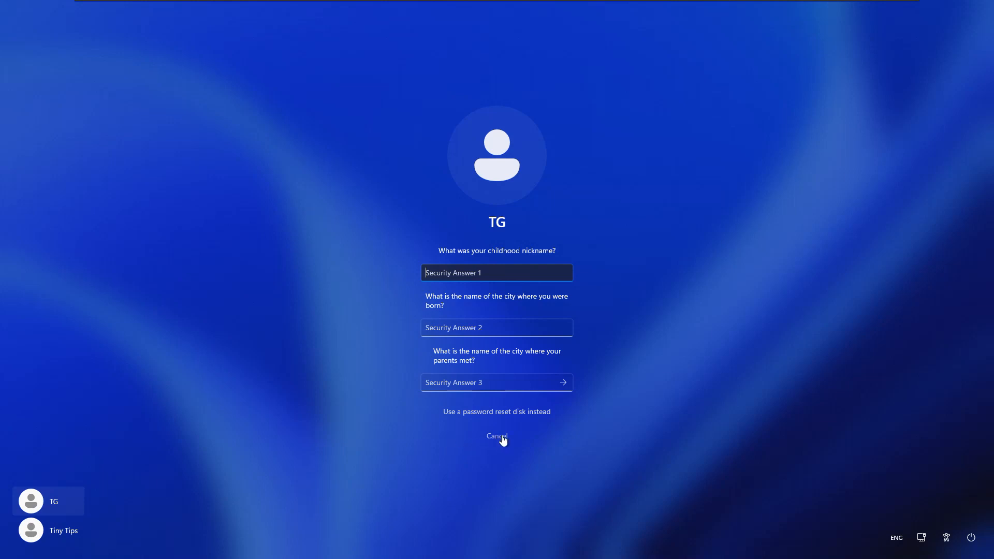
pyautogui.moveTo(497, 436)
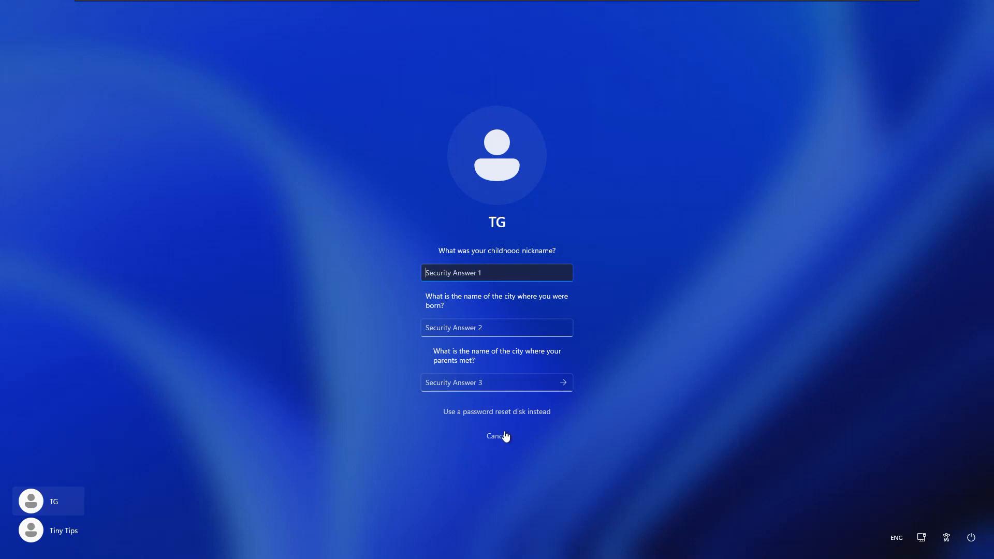
# Cancel the security questions, then open and close the Accessibility flyout.
pyautogui.click(497, 436)
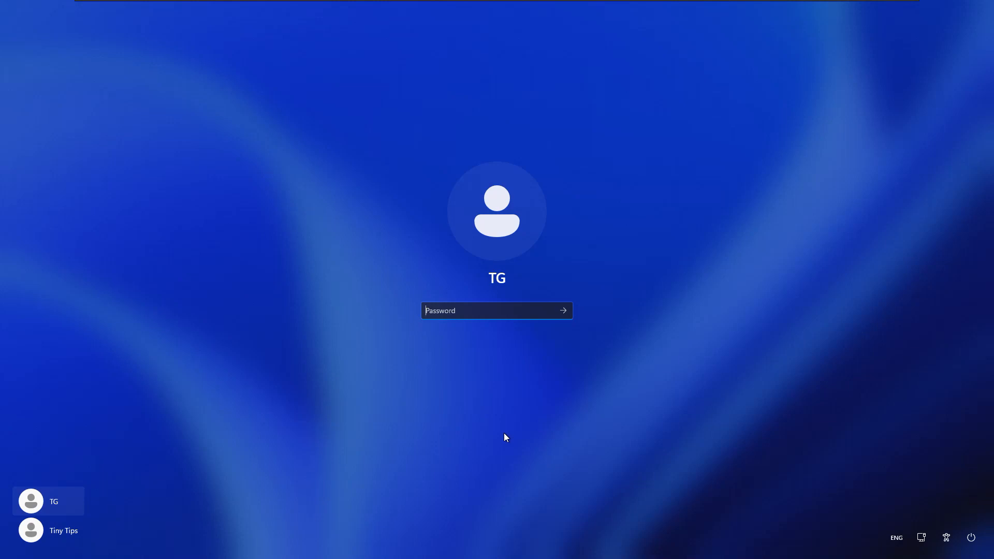
pyautogui.moveTo(511, 436)
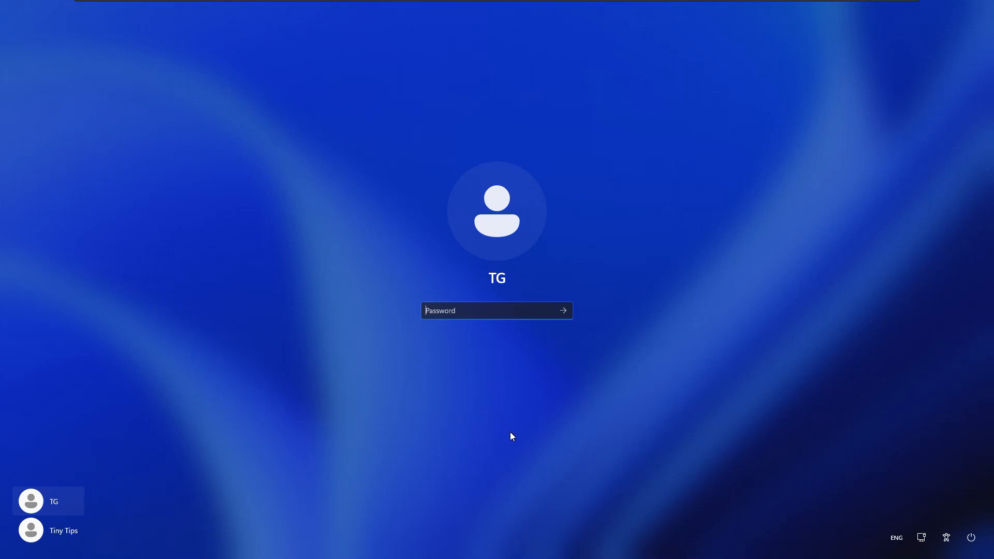
pyautogui.moveTo(919, 523)
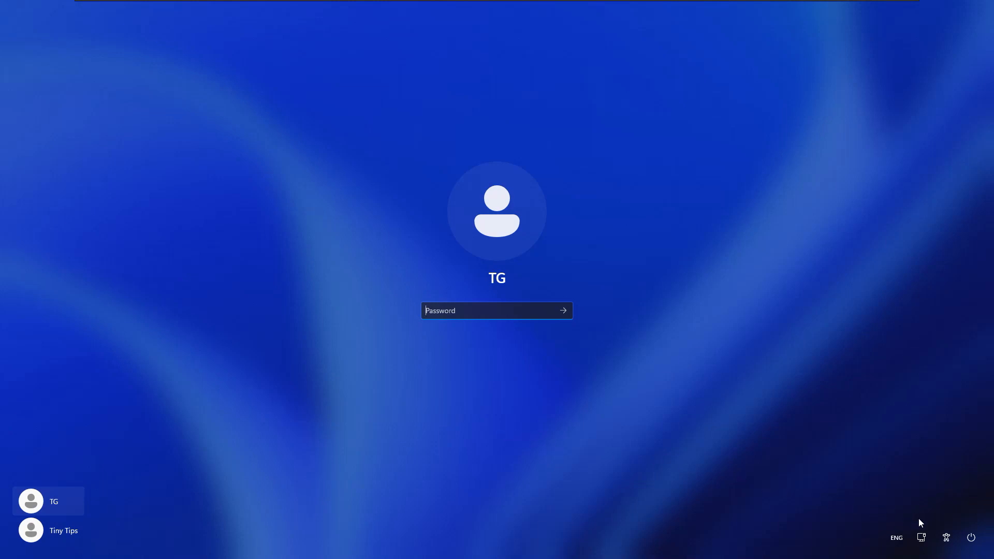
pyautogui.moveTo(945, 537)
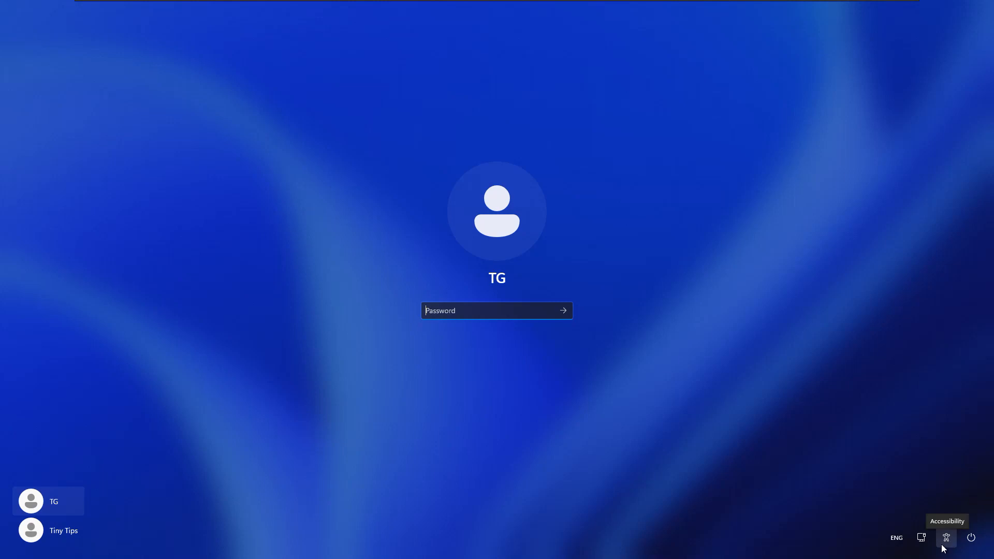
pyautogui.click(945, 538)
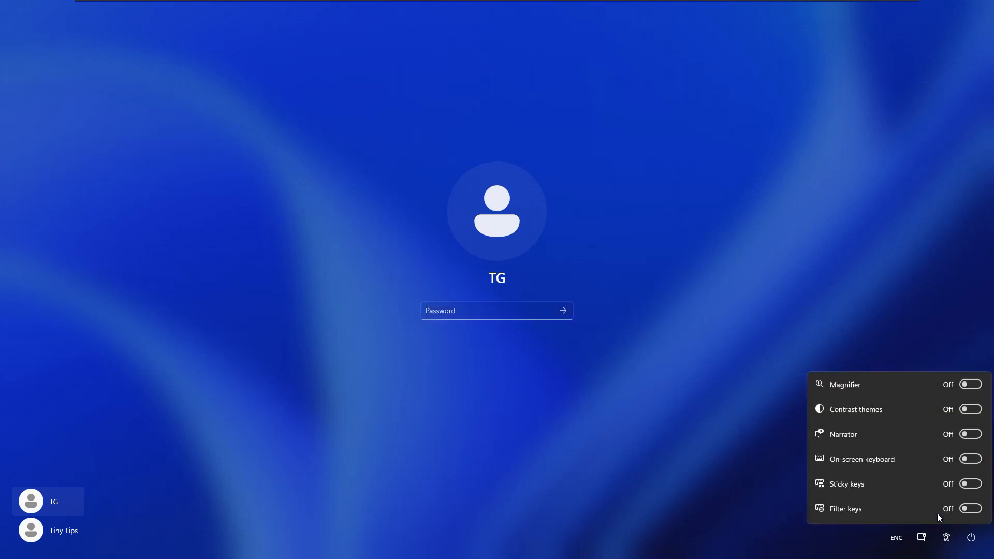
pyautogui.moveTo(917, 513)
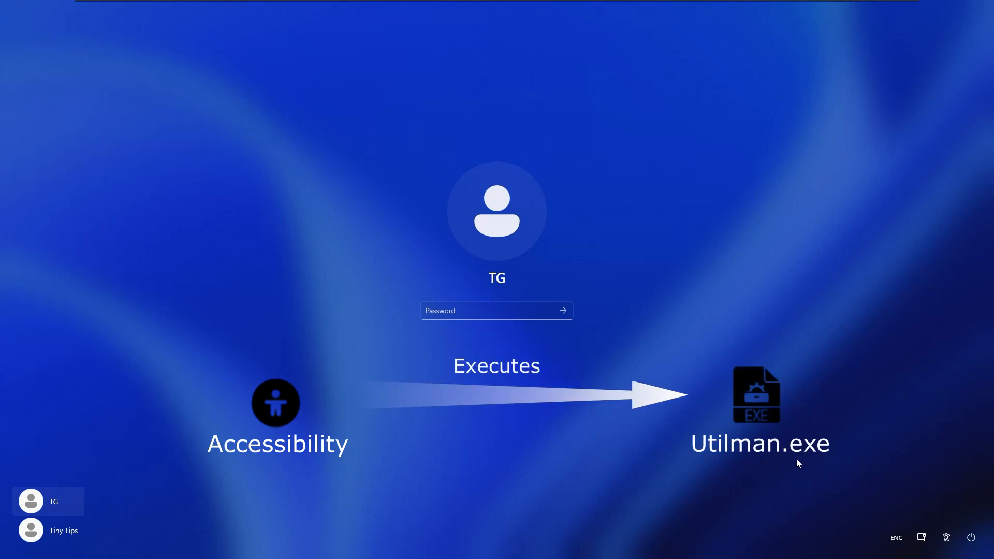
pyautogui.moveTo(784, 457)
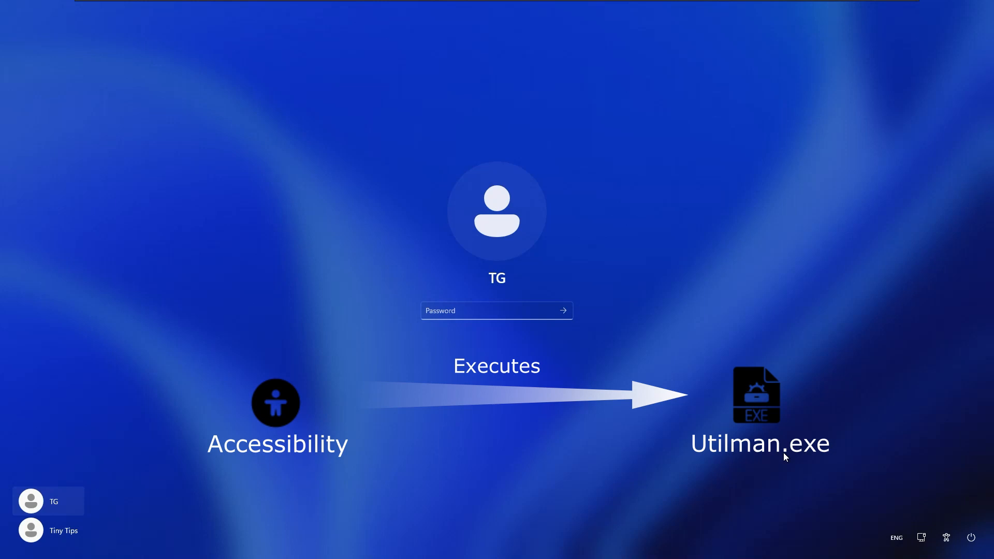
pyautogui.click(945, 537)
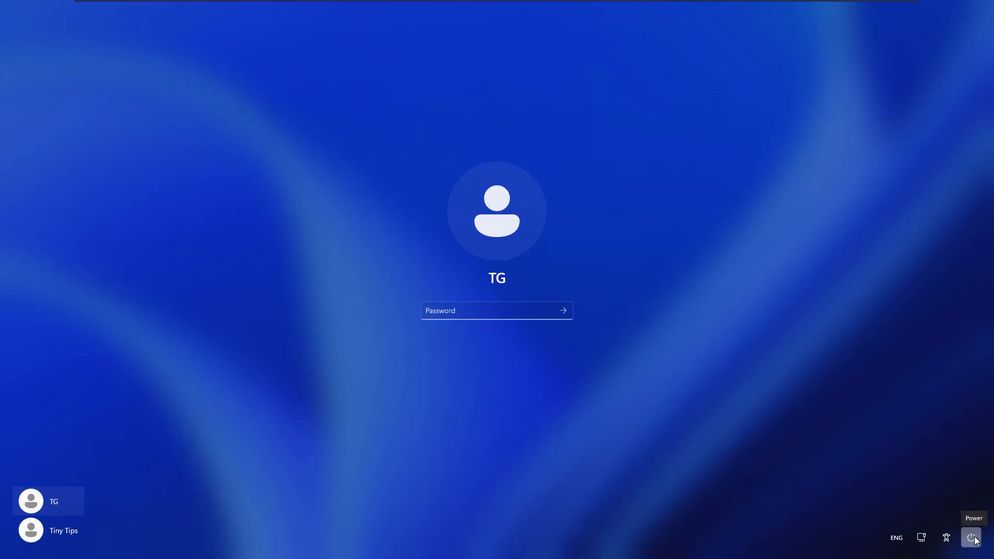
# Shift-restart from the Power menu into the recovery environment.
pyautogui.click(970, 537)
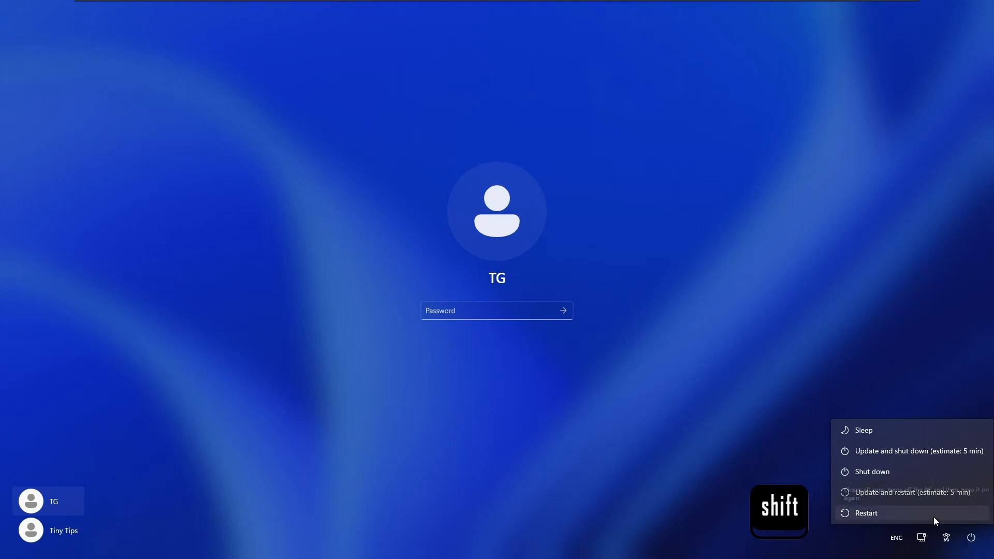
pyautogui.click(864, 513)
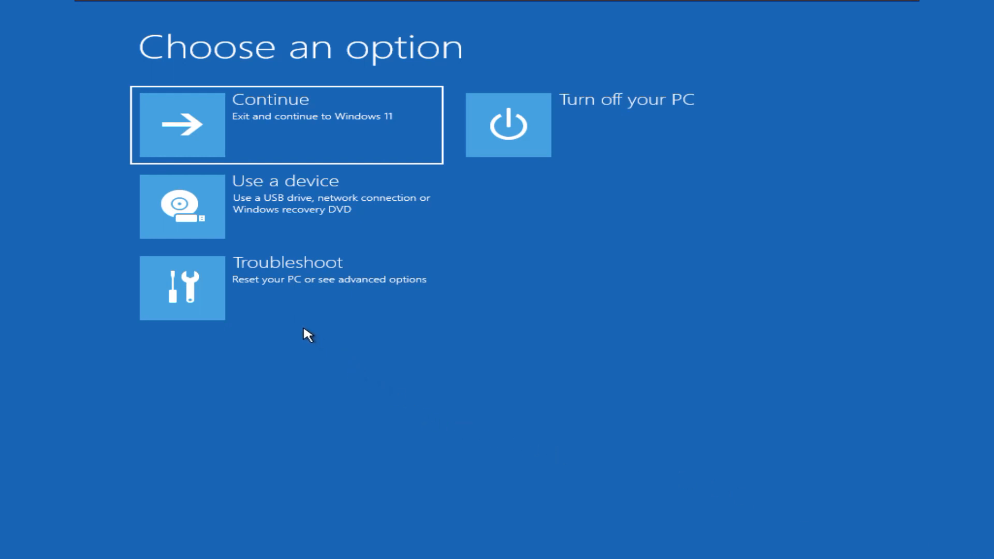
# Open Troubleshoot, then Advanced options, then Command Prompt.
pyautogui.click(181, 289)
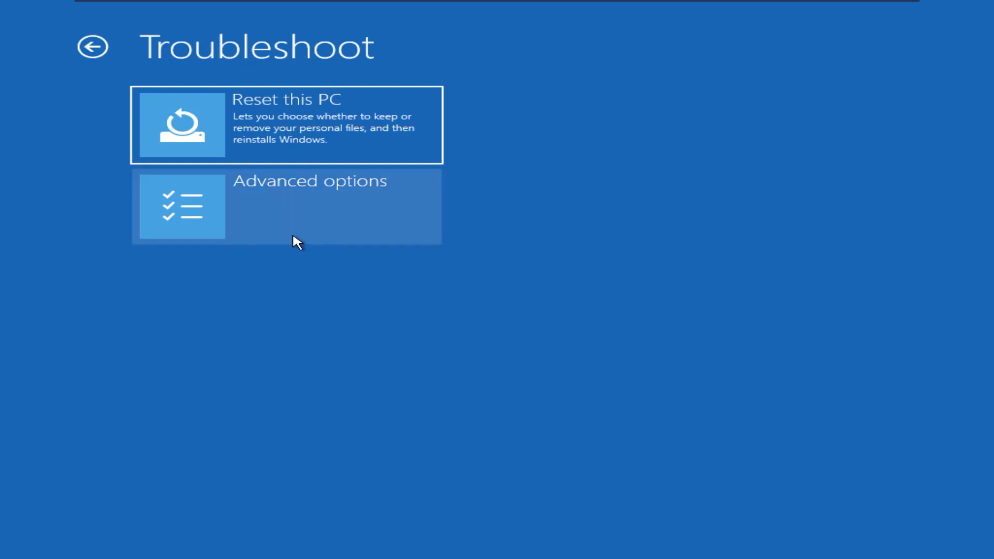
pyautogui.click(286, 205)
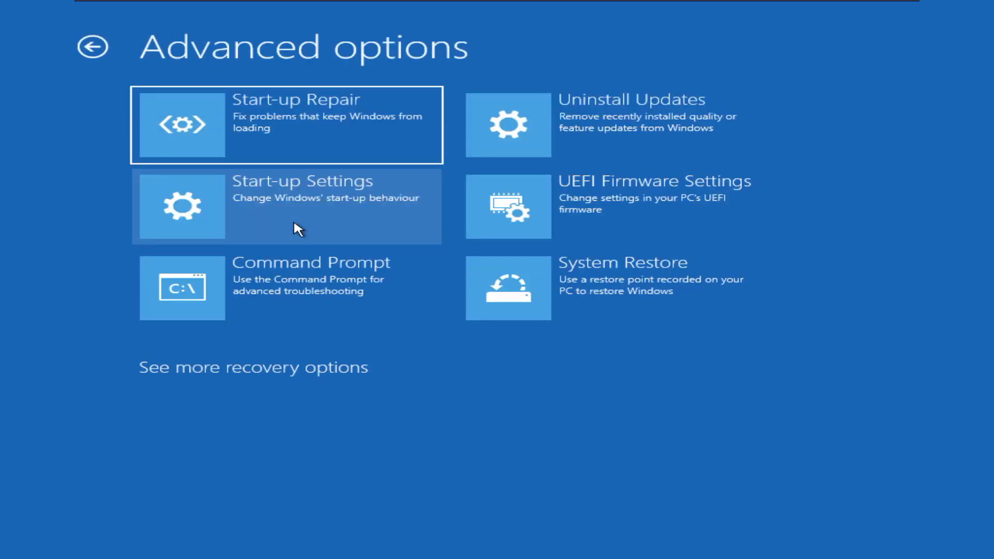
pyautogui.moveTo(283, 298)
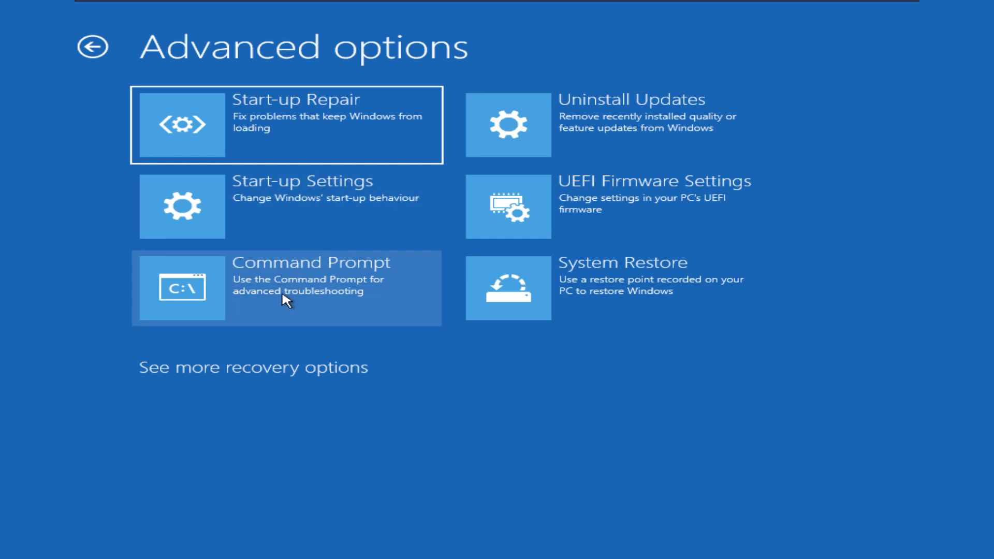
pyautogui.click(285, 288)
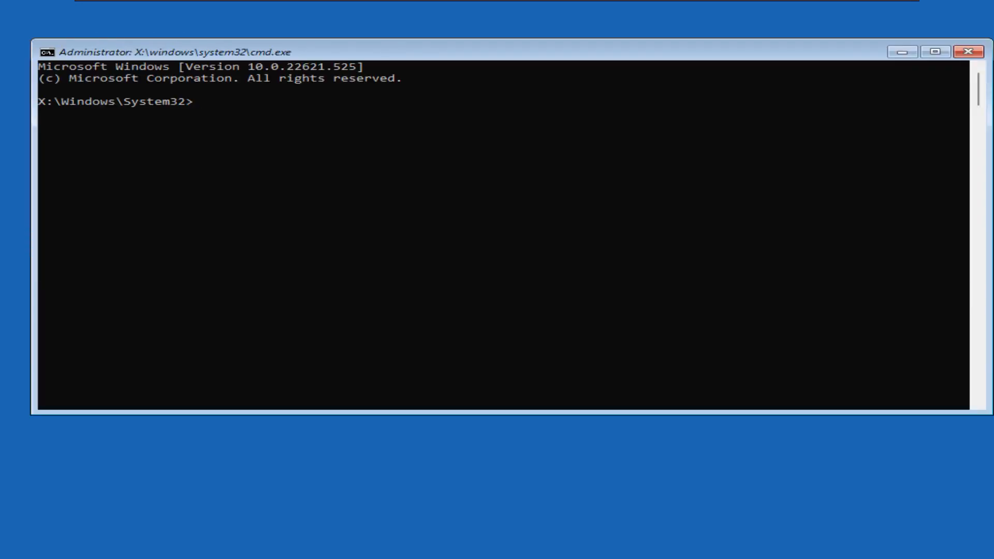
pyautogui.moveTo(106, 172)
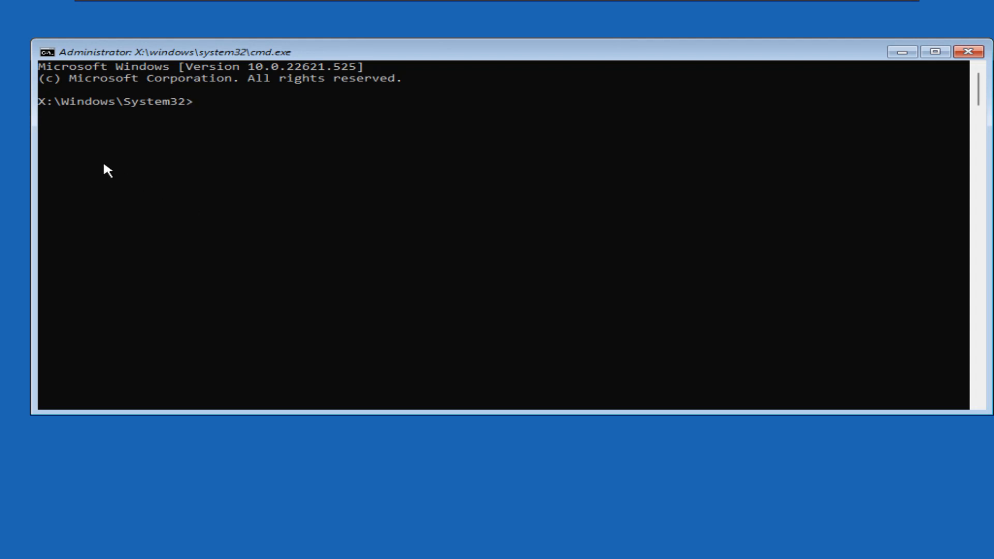
pyautogui.moveTo(52, 124)
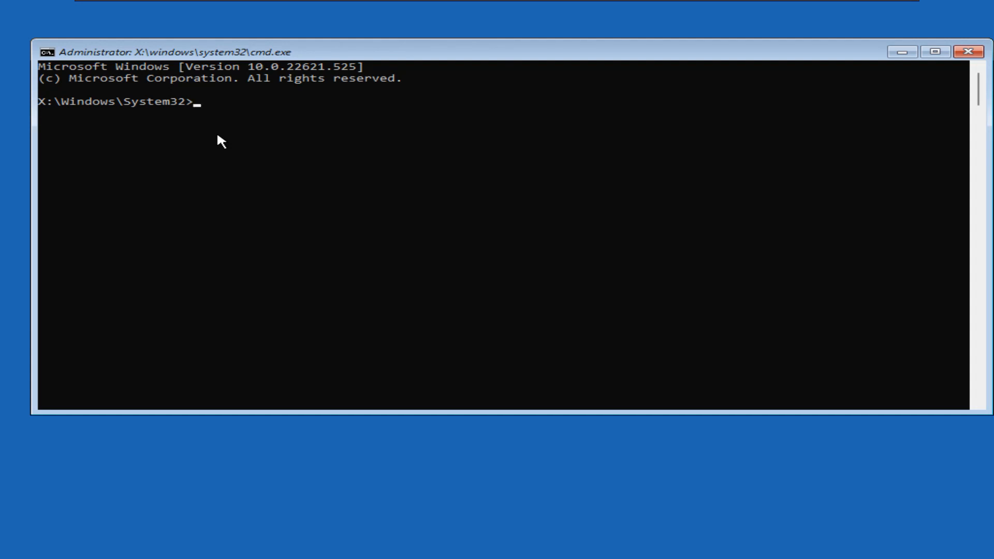
# Switch to the C: drive and list its folders with dir.
pyautogui.write('c:')
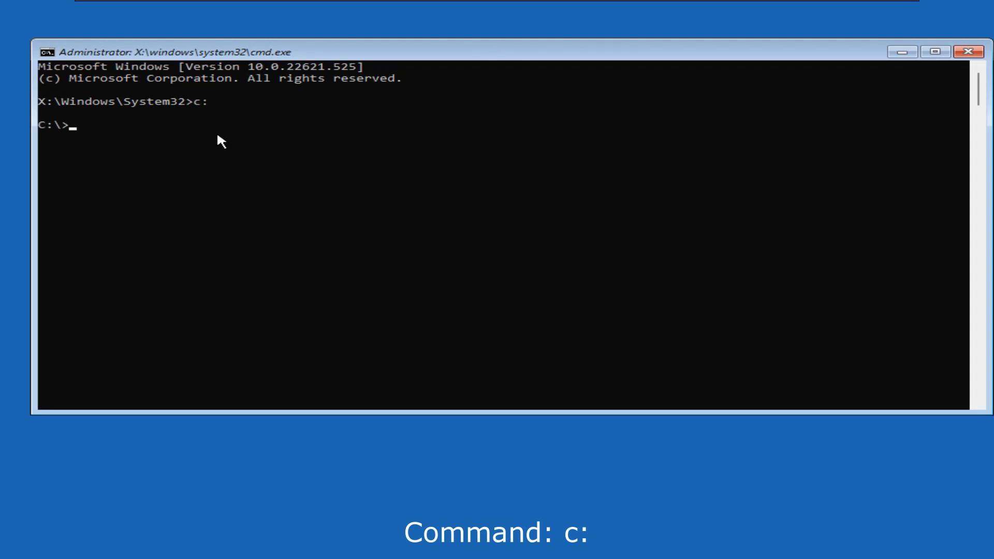
pyautogui.write('di')
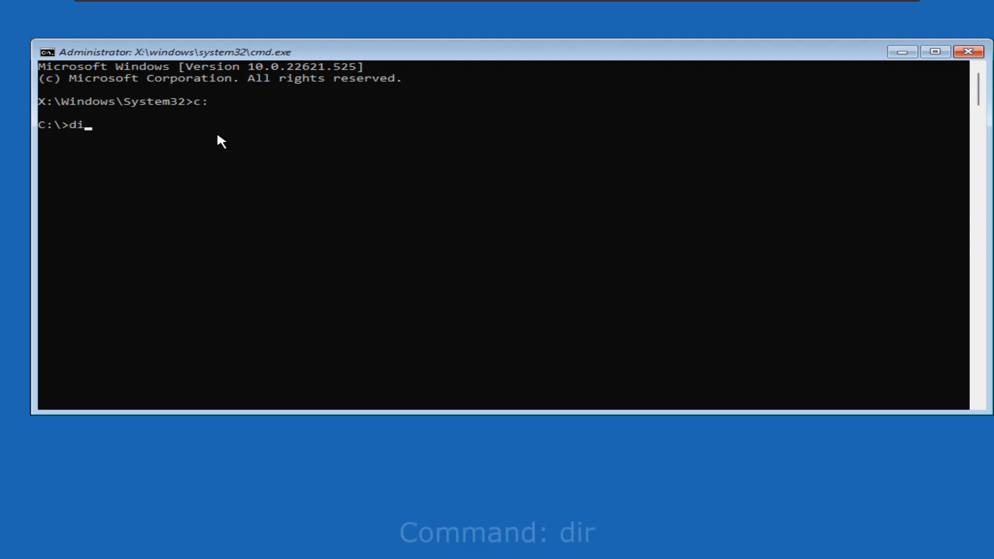
pyautogui.write('r')
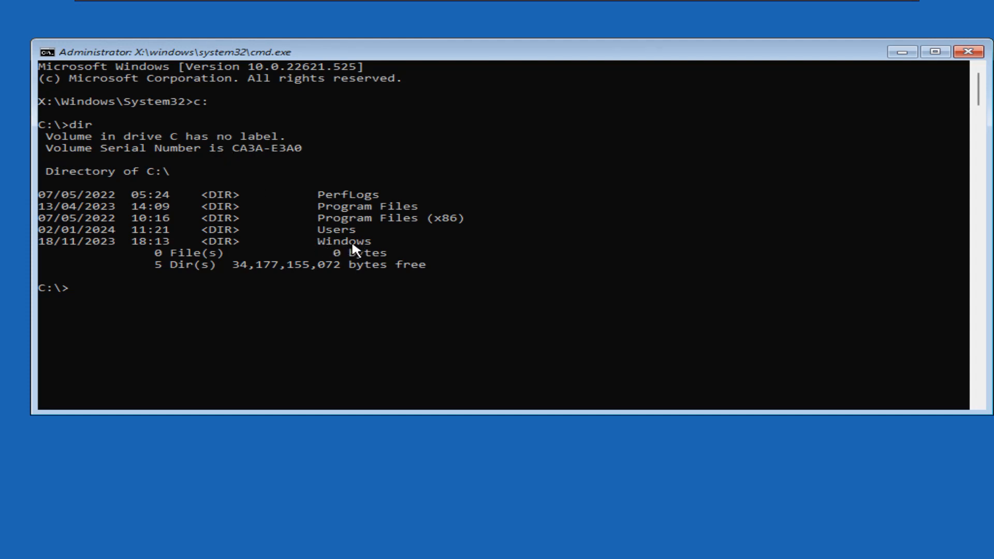
pyautogui.moveTo(345, 246)
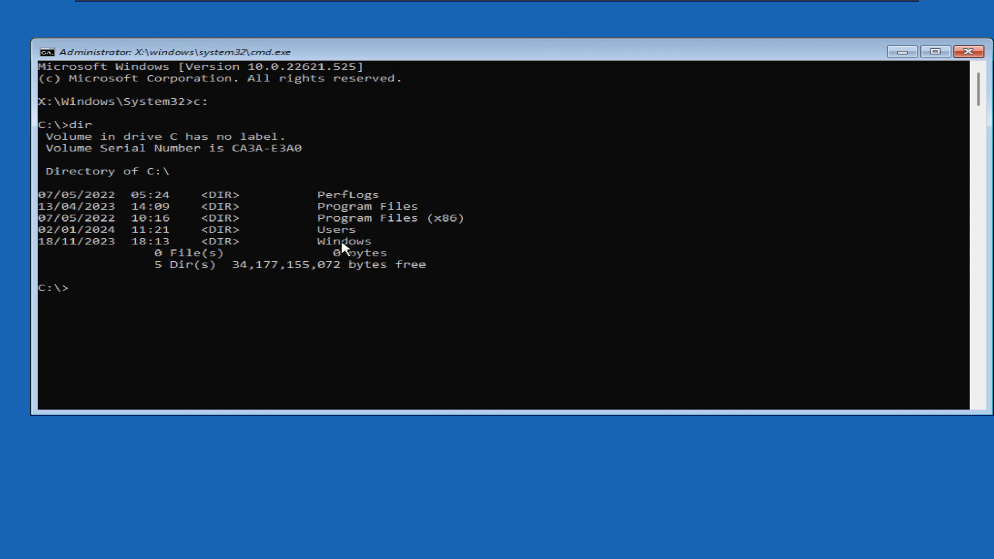
pyautogui.moveTo(277, 282)
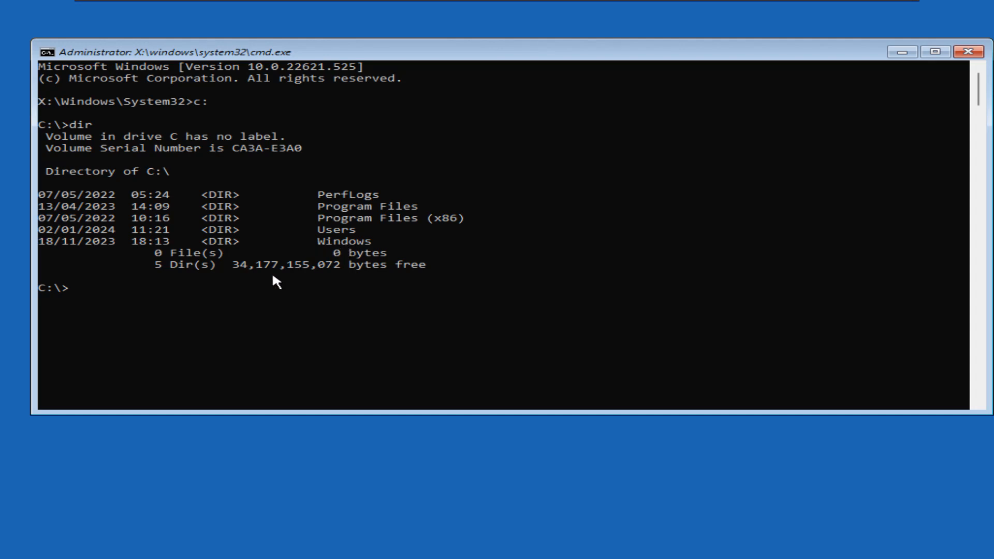
pyautogui.moveTo(217, 325)
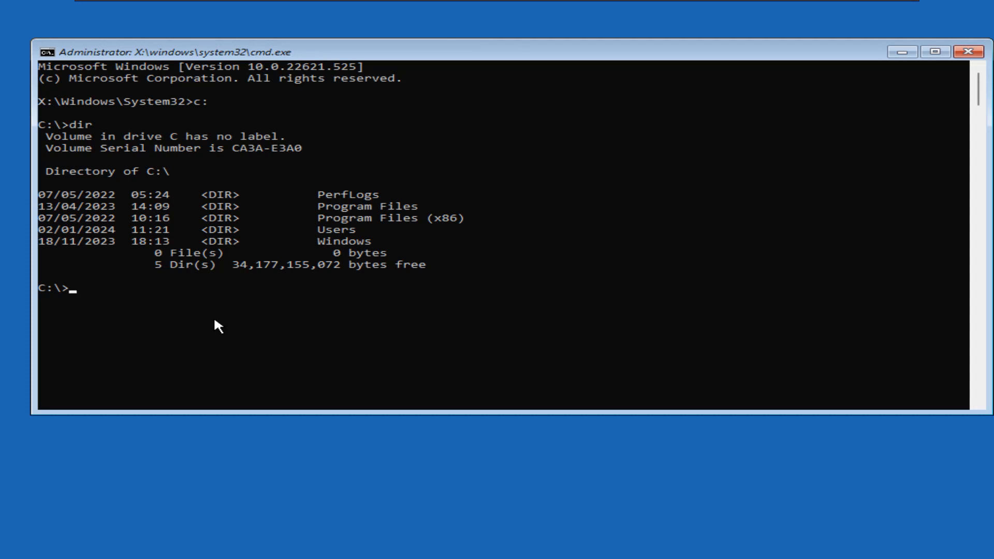
# Change directory into C:\Windows, then into System32.
pyautogui.write('cd')
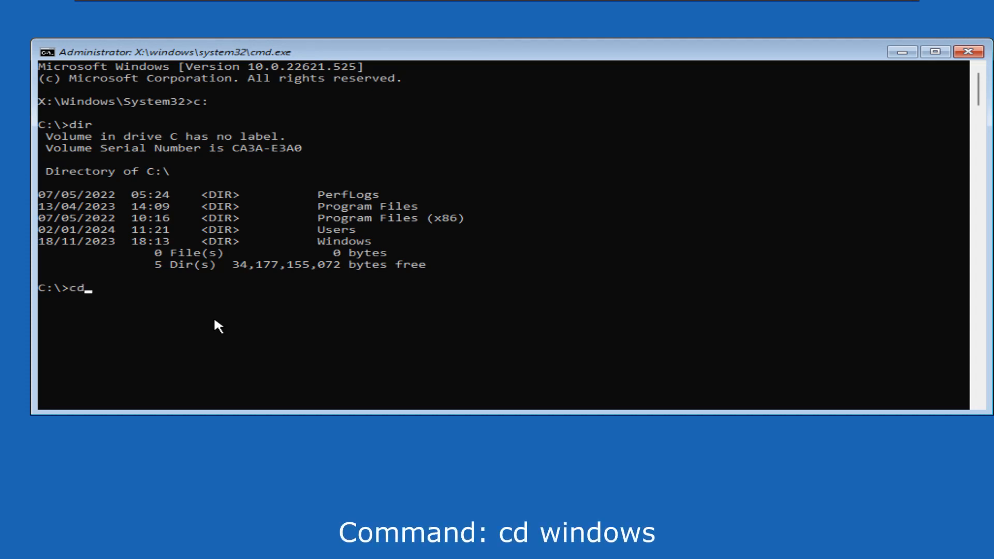
pyautogui.write('wi')
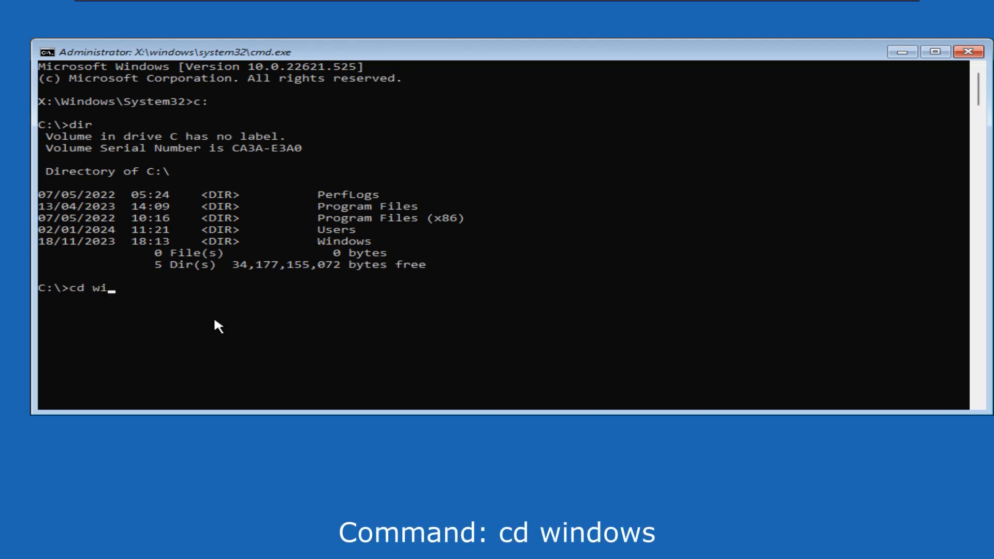
pyautogui.write('ndows')
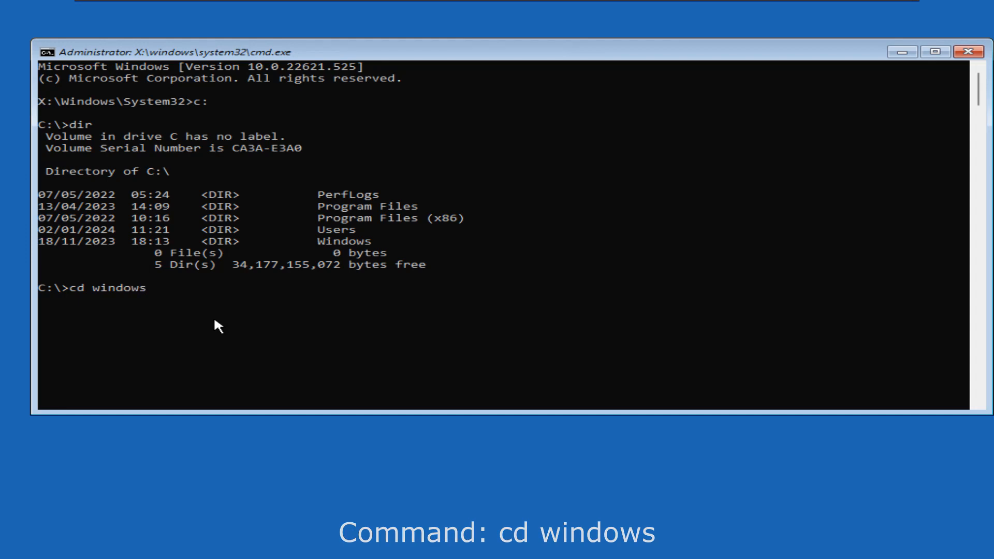
pyautogui.press('Enter')
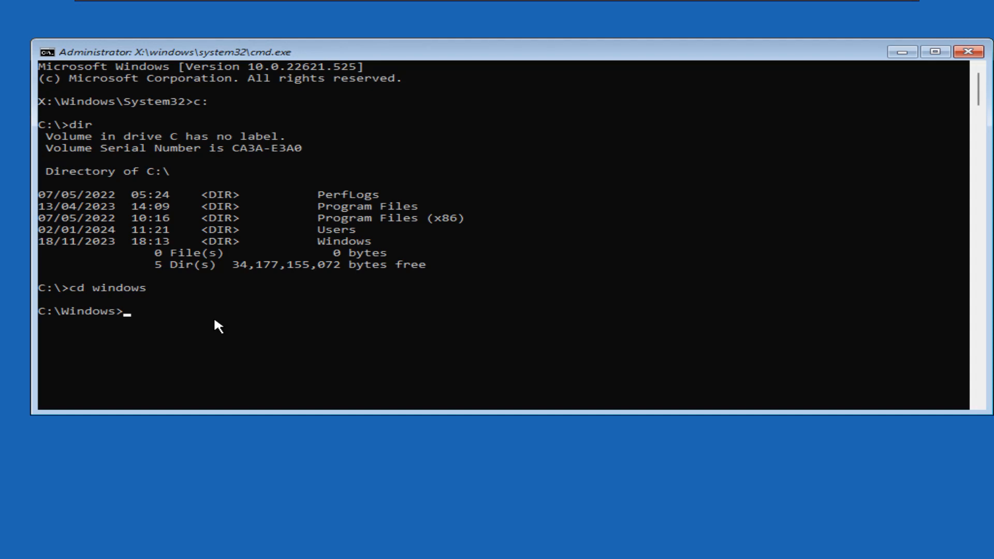
pyautogui.write('c')
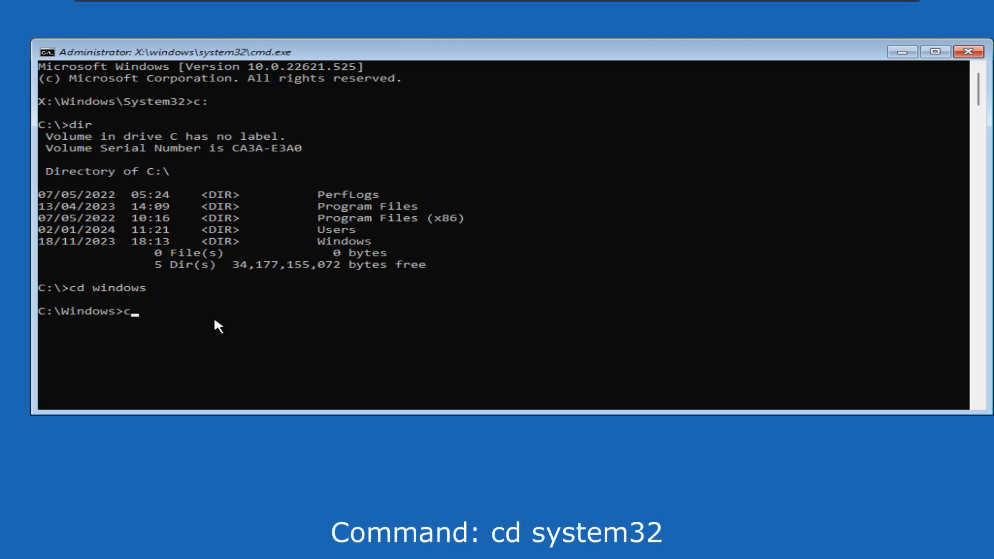
pyautogui.write('d')
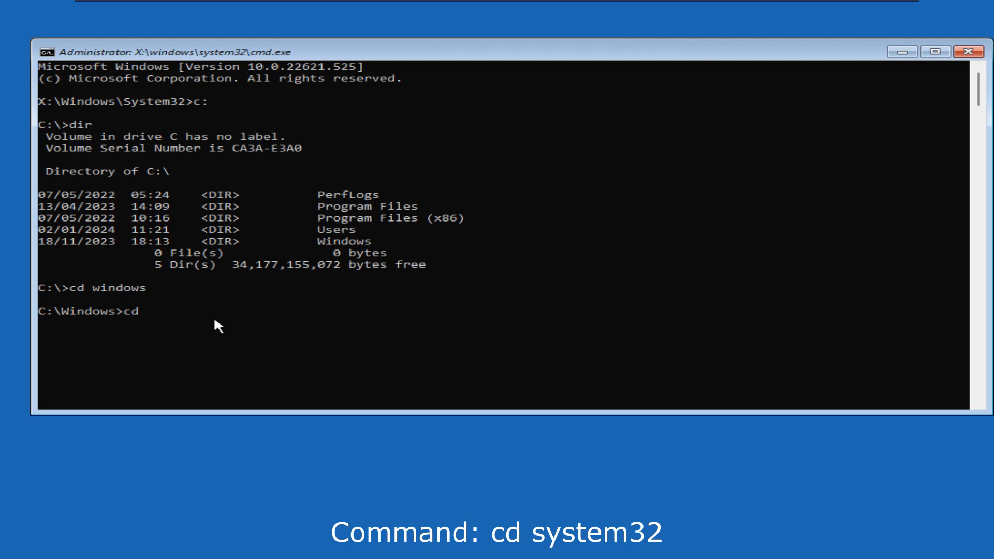
pyautogui.write('system32')
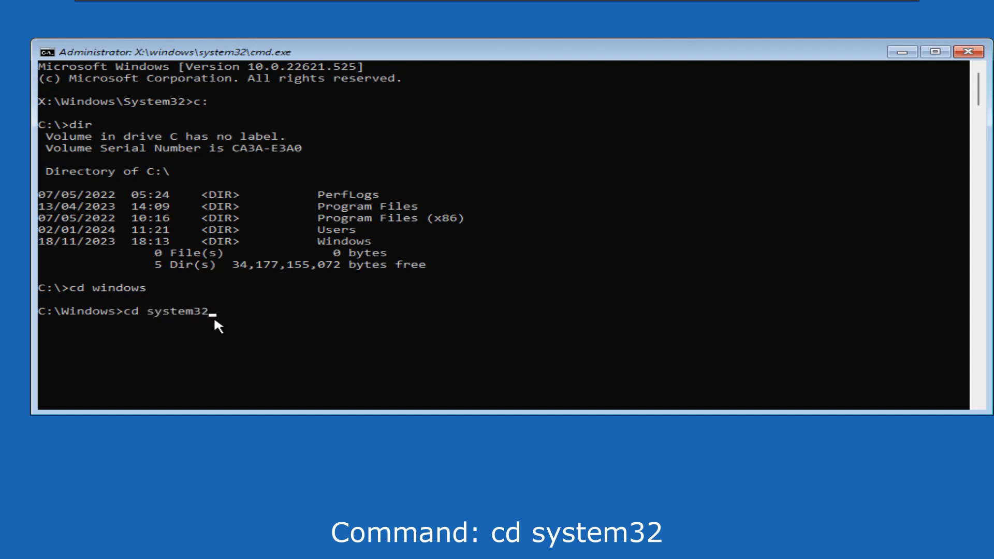
pyautogui.doubleClick(178, 311)
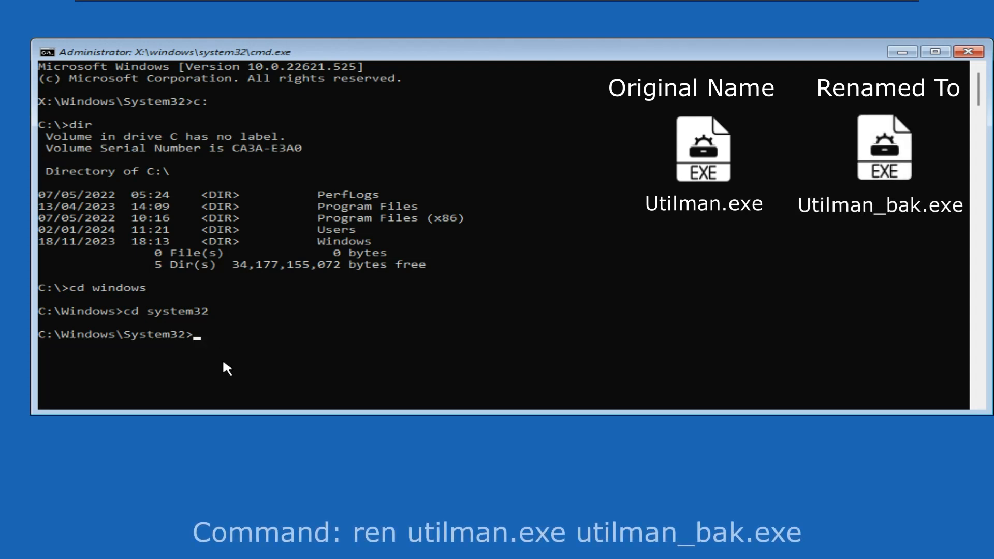
# Run 'ren utilman.exe utilman_bak.exe' to back up utilman.exe.
pyautogui.write('ren')
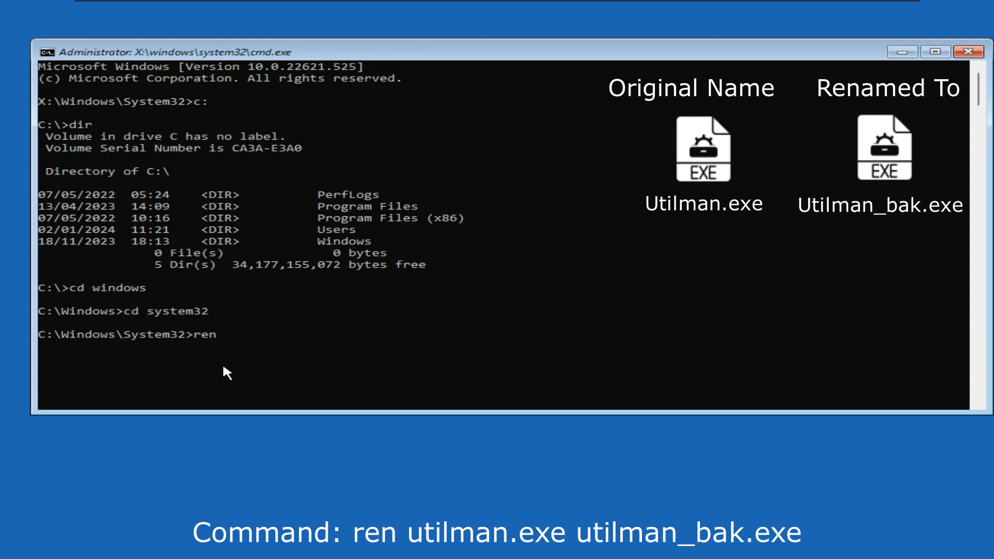
pyautogui.write('utilman.')
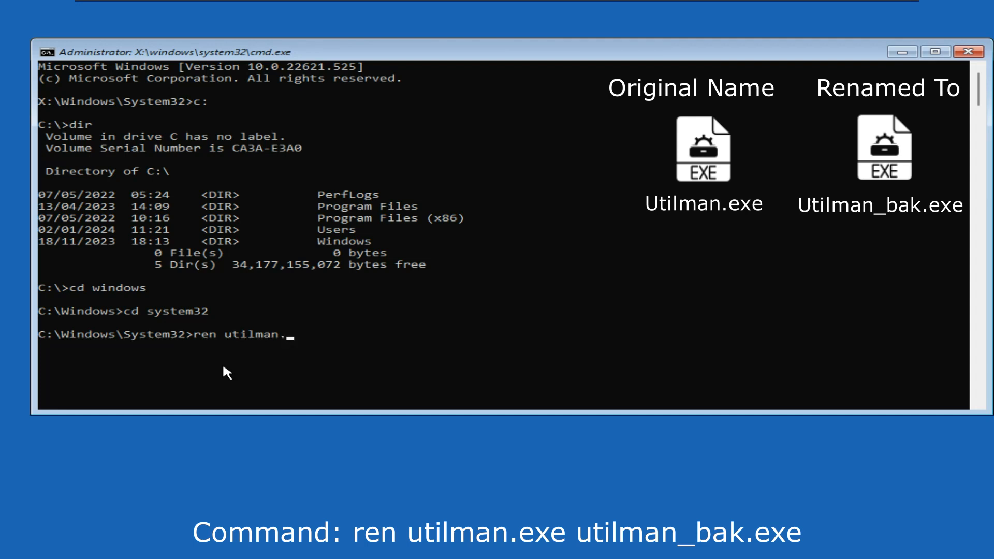
pyautogui.write('exe')
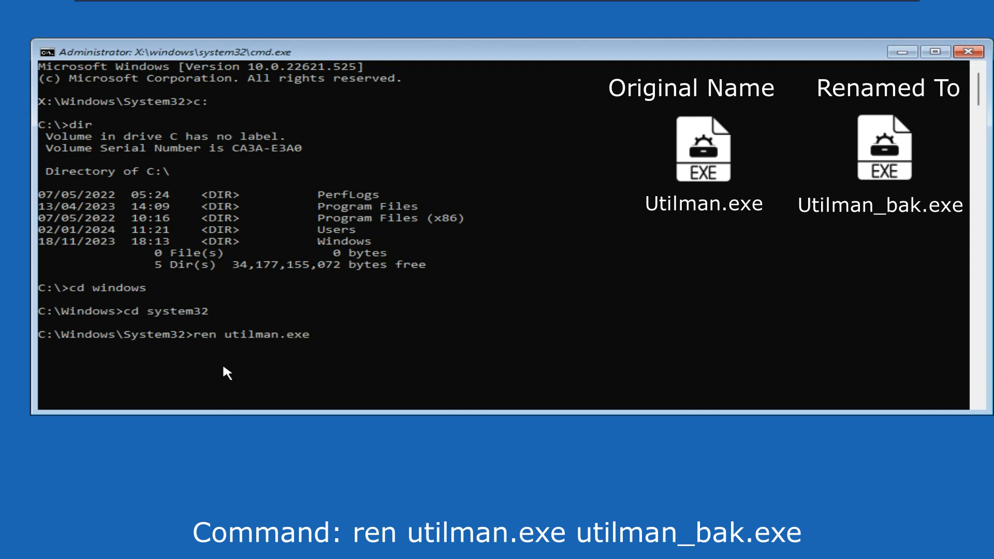
pyautogui.write('utilman')
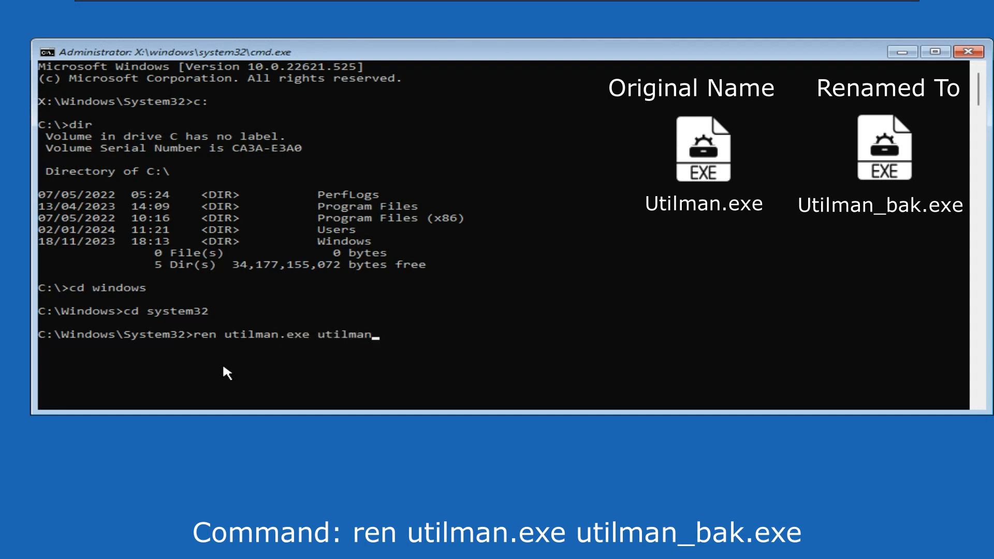
pyautogui.write('_bak')
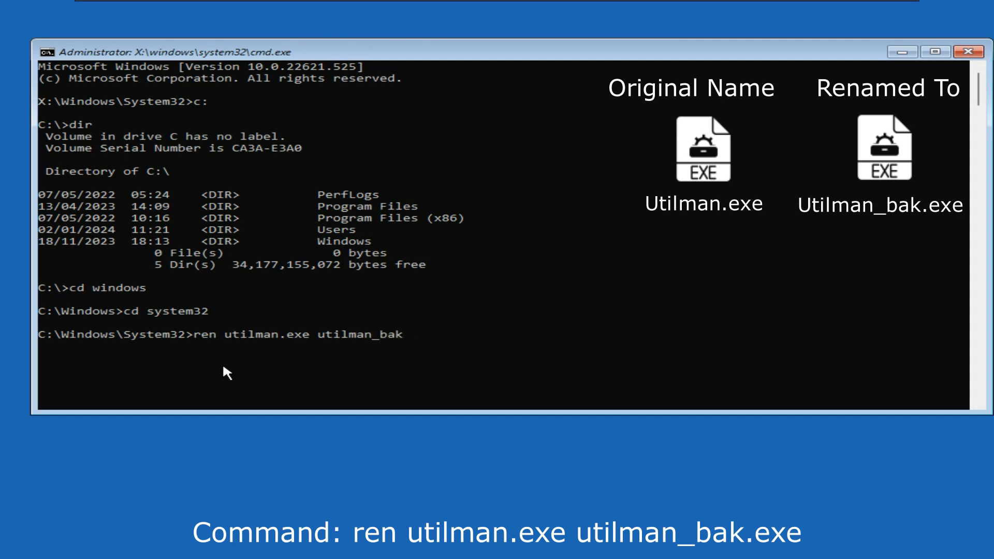
pyautogui.write('.exe')
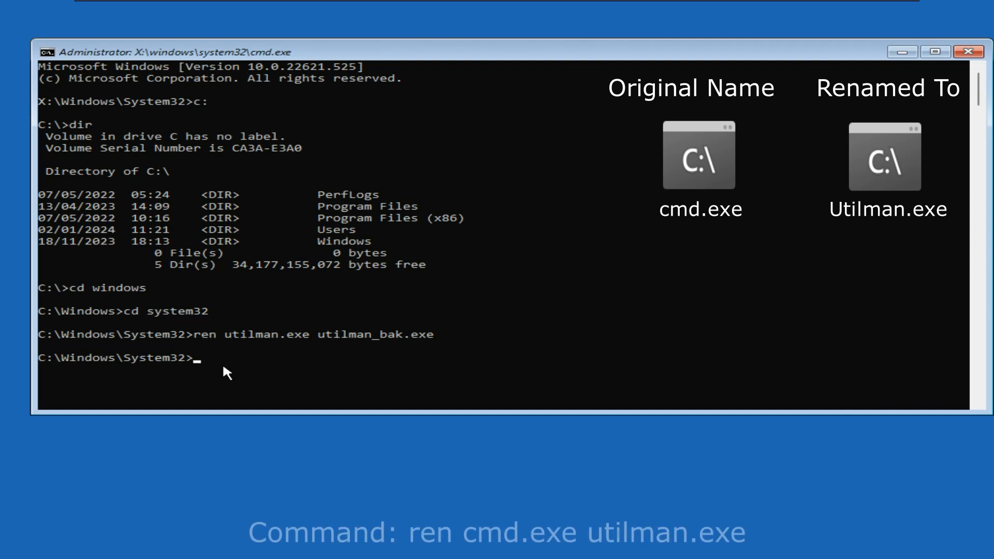
# Rename cmd.exe to utilman.exe, then exit the recovery Command Prompt.
pyautogui.write('ren')
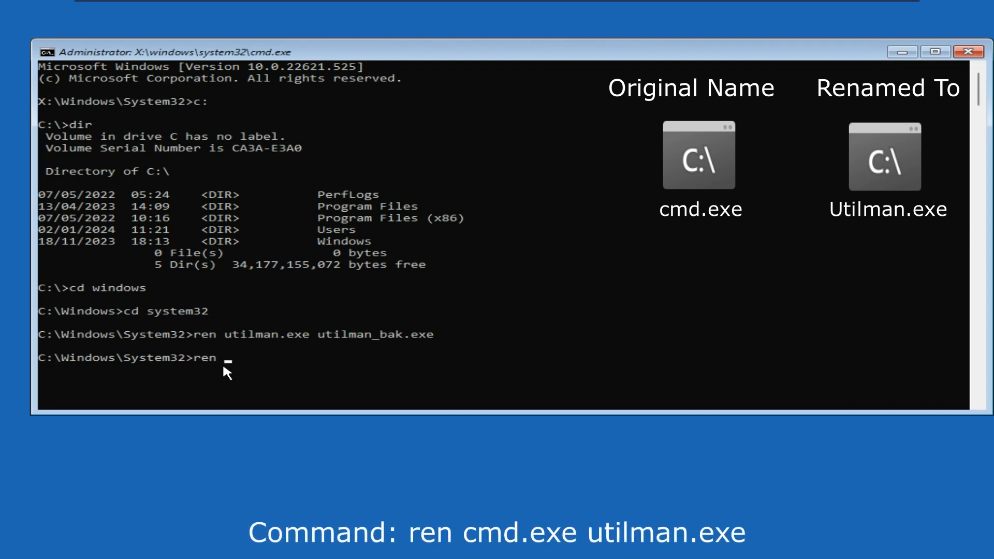
pyautogui.write('cmd')
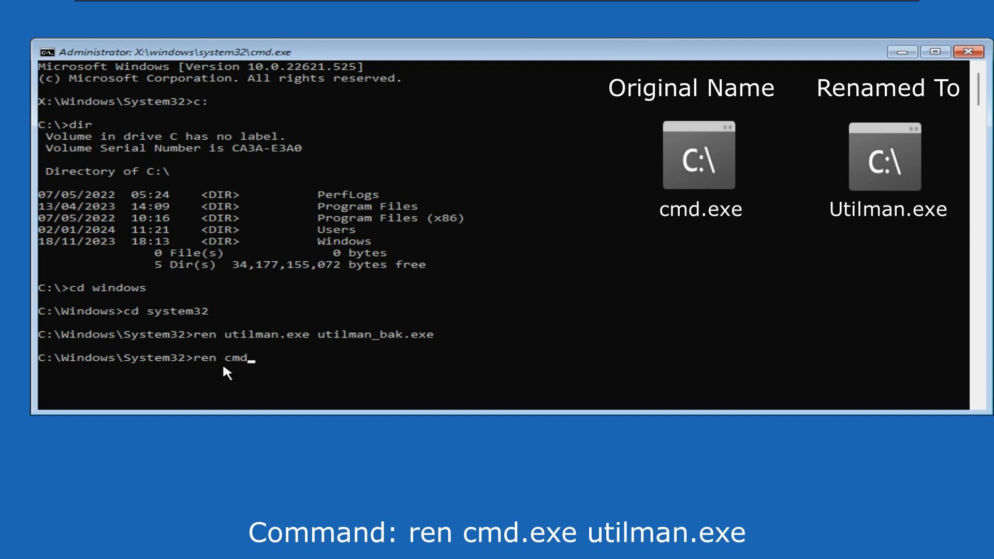
pyautogui.write('.exe')
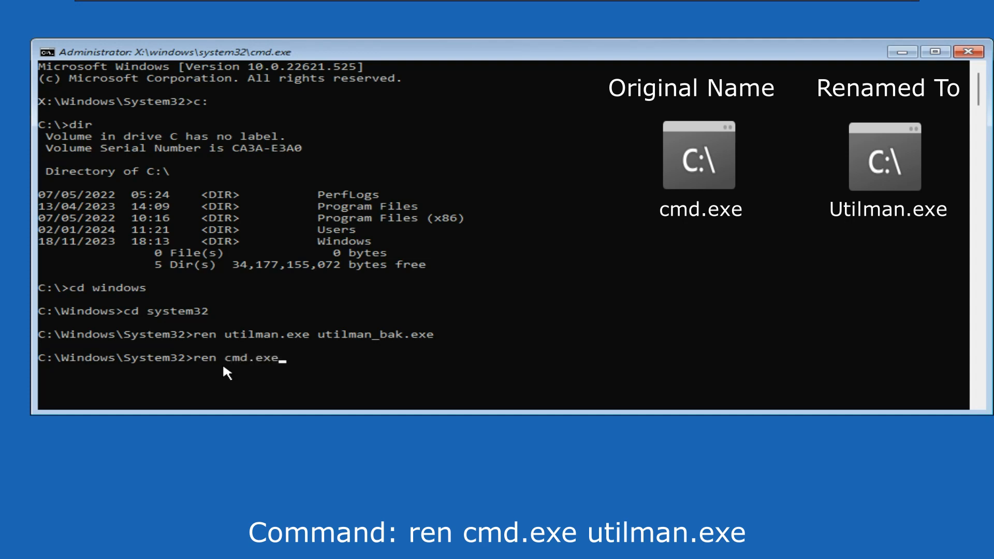
pyautogui.write('utilm')
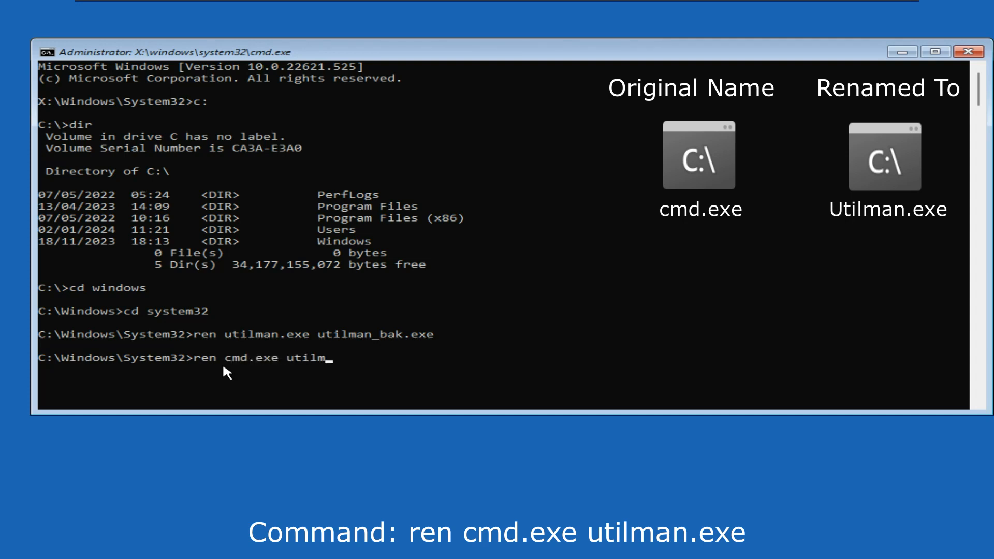
pyautogui.write('an.exe')
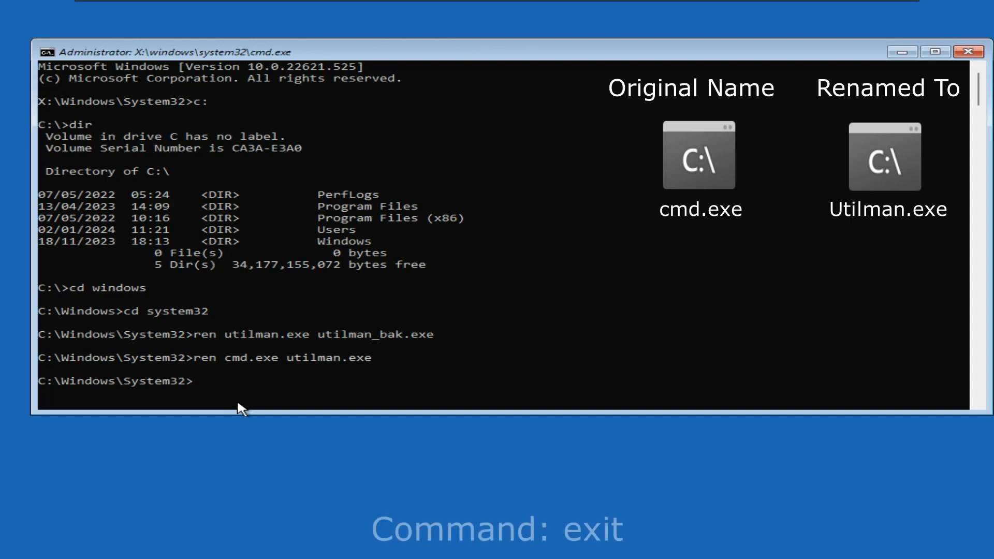
pyautogui.write('exit')
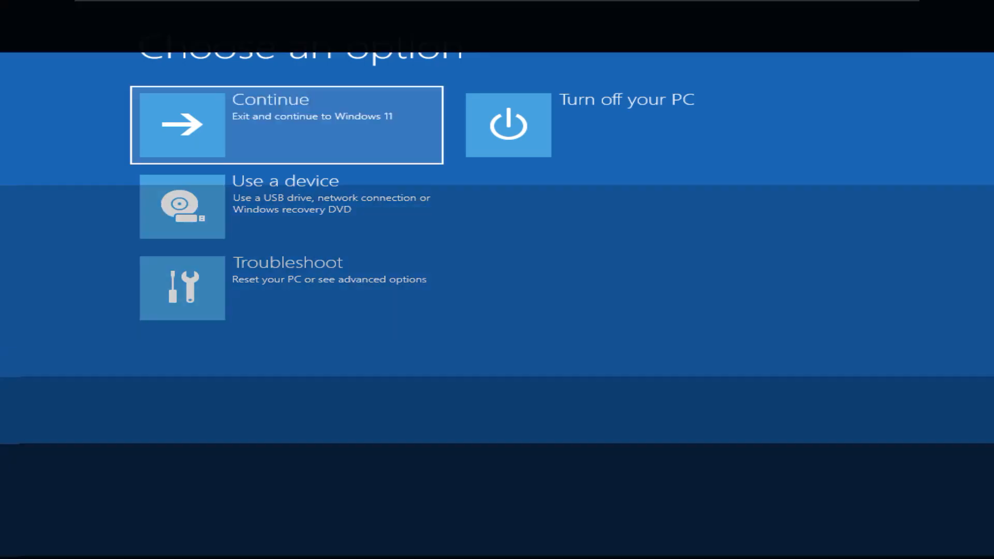
# Continue into Windows and launch the utilman.exe command prompt via the Accessibility icon.
pyautogui.click(286, 124)
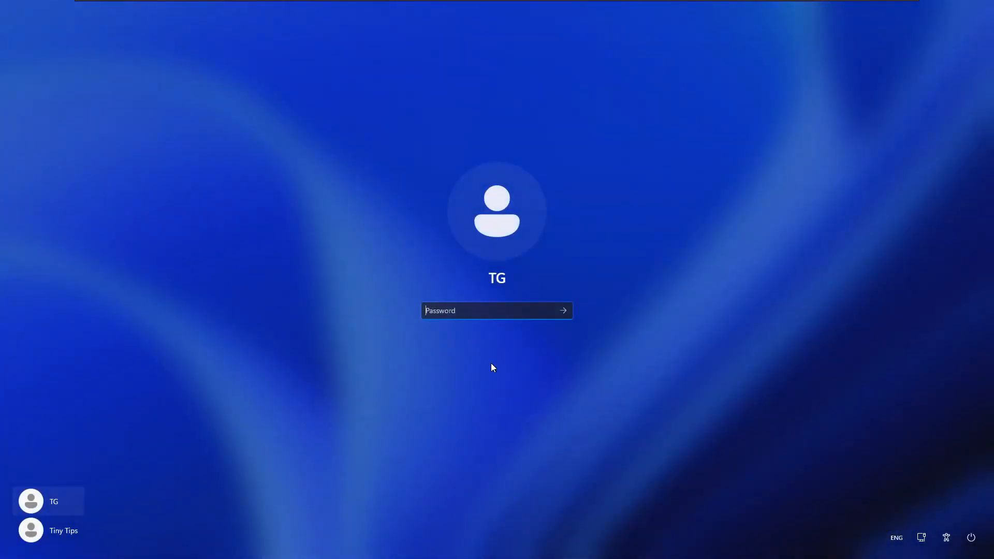
pyautogui.moveTo(945, 537)
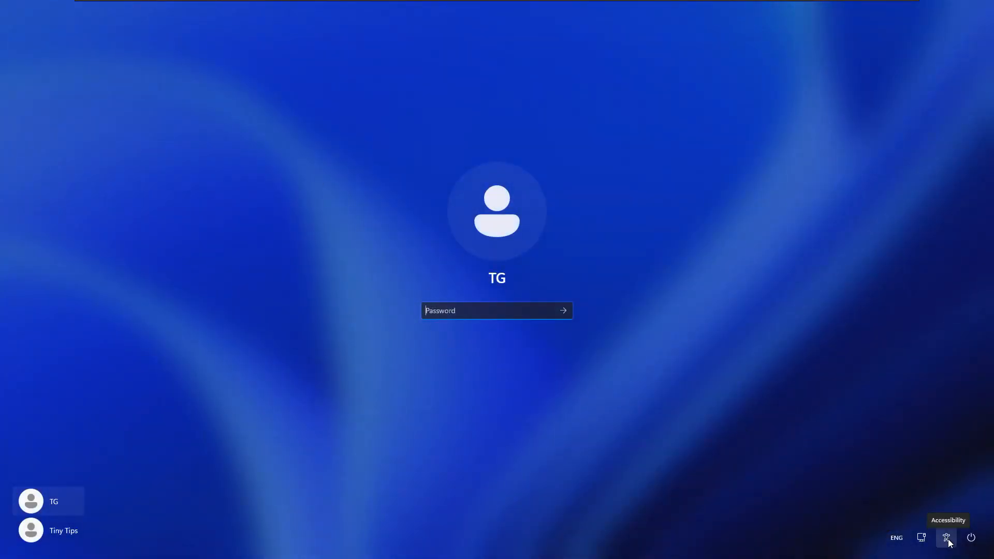
pyautogui.click(946, 537)
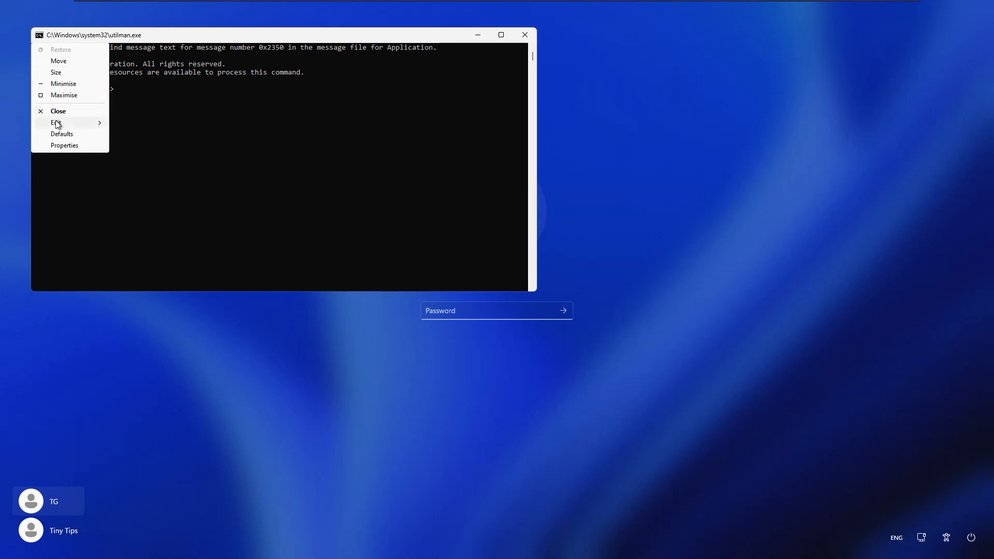
# Open the console window's Properties from its system menu to enlarge it.
pyautogui.click(64, 145)
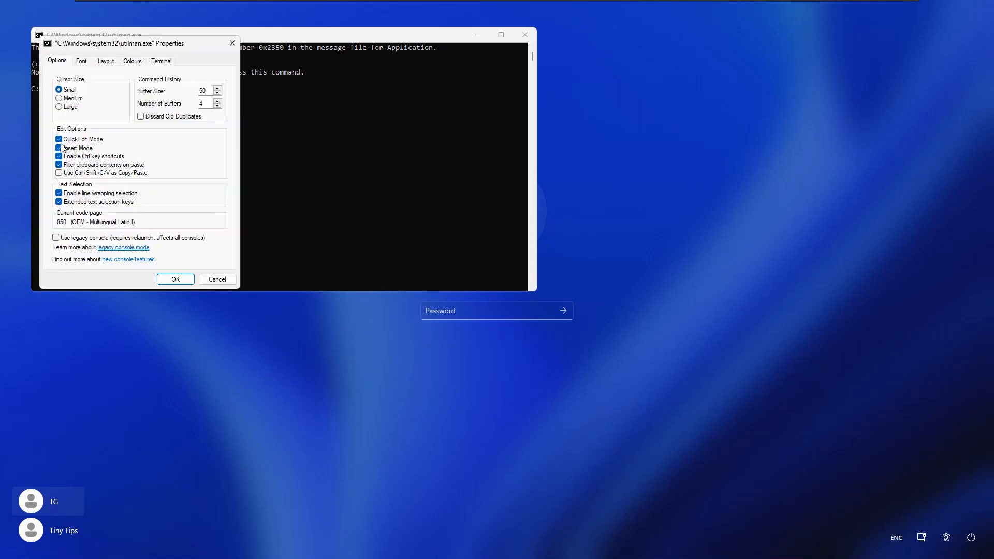
pyautogui.click(80, 60)
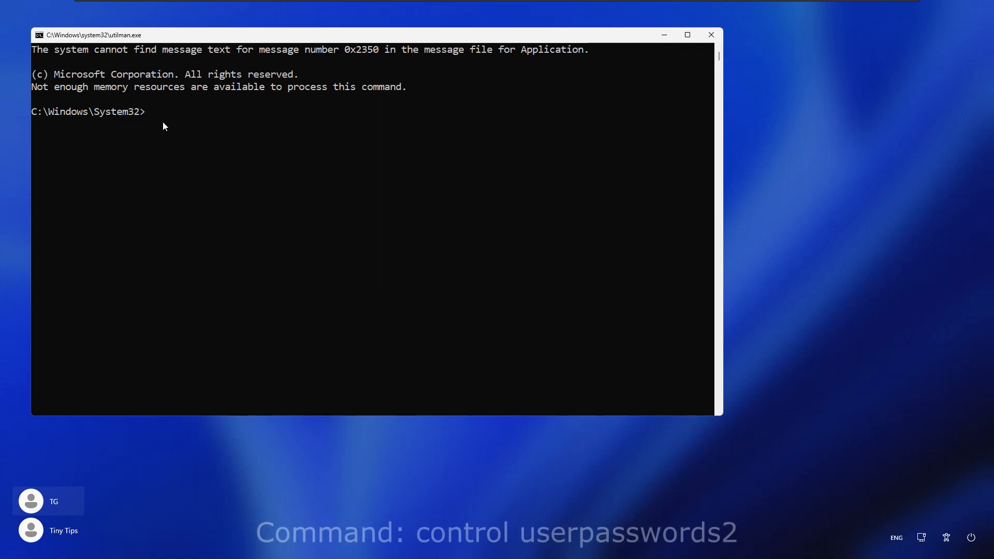
# Enter the command 'control userpasswords2' at the lock-screen Command Prompt.
pyautogui.write('co')
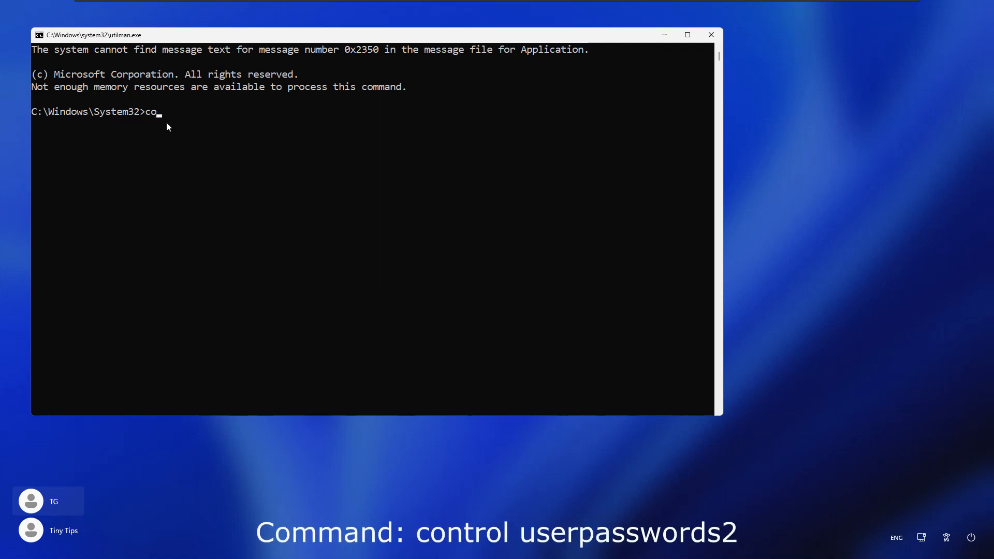
pyautogui.write('ntrol')
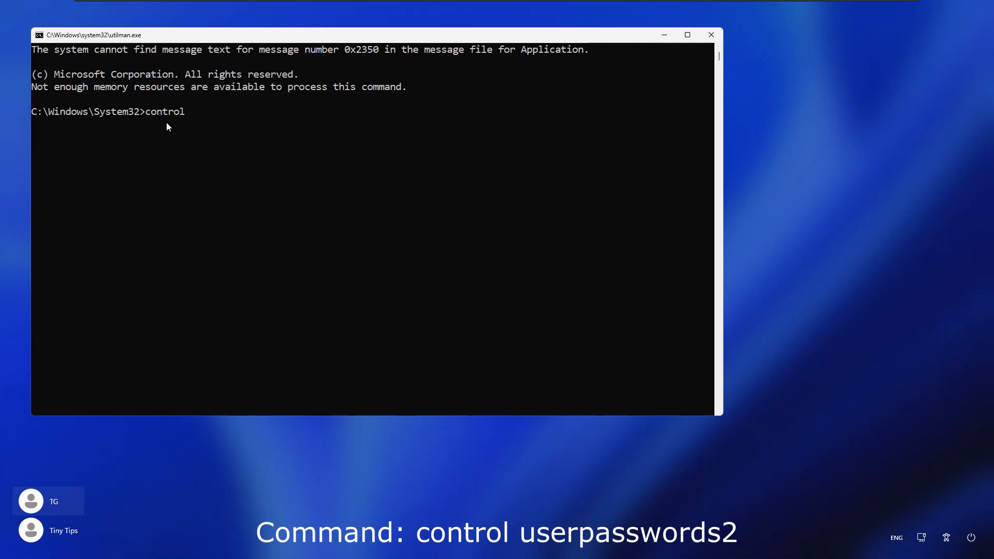
pyautogui.write('user')
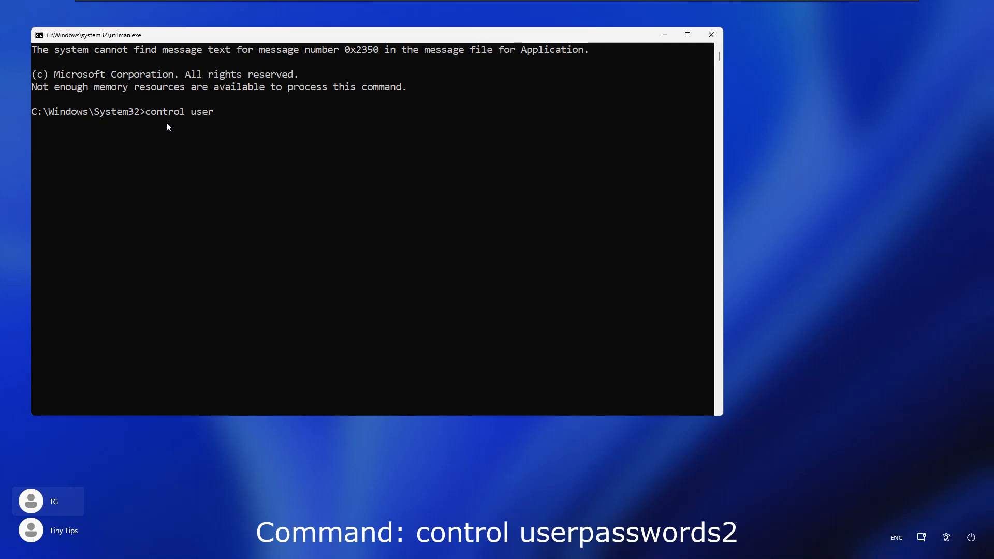
pyautogui.write('pas')
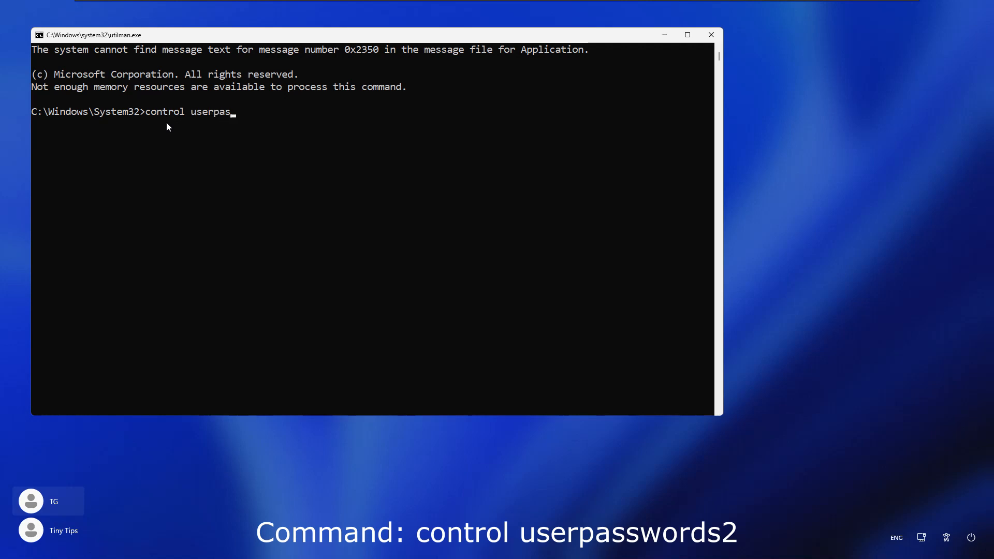
pyautogui.write('swords')
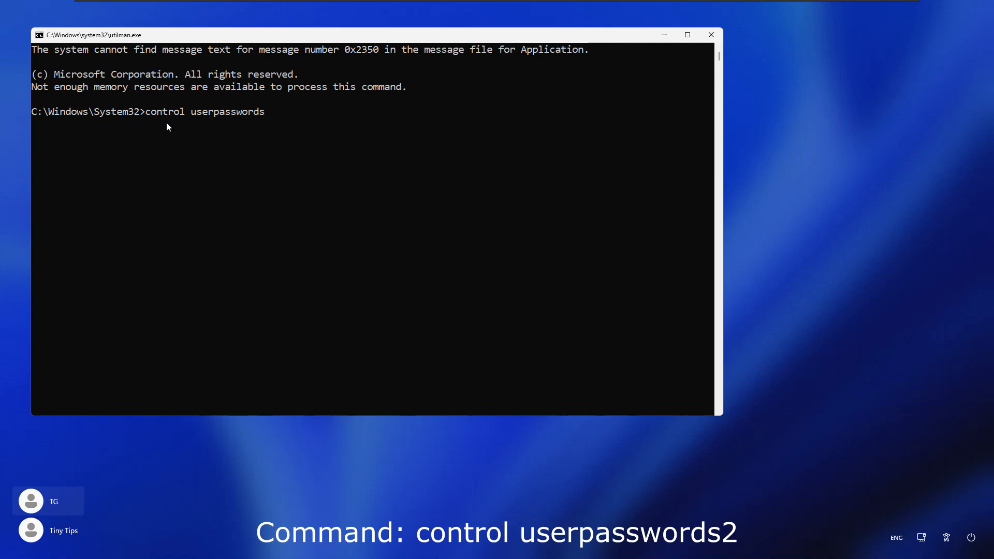
pyautogui.write('2')
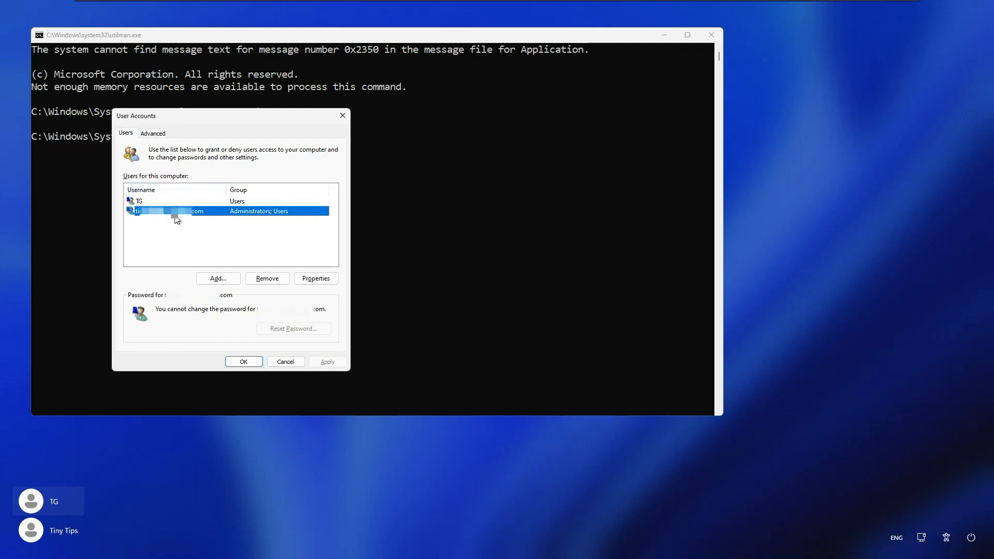
pyautogui.moveTo(173, 230)
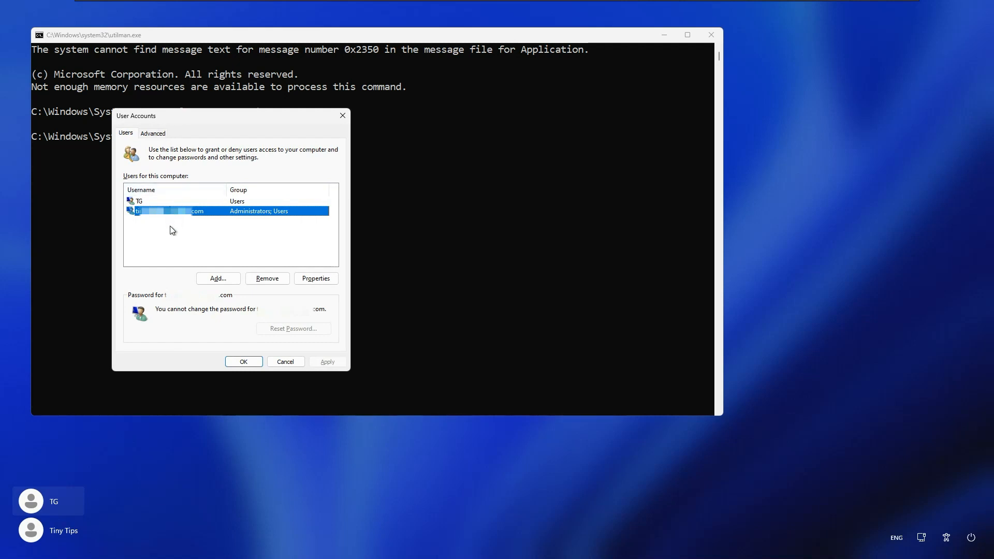
# Select the TG account in User Accounts and open its Reset Password box.
pyautogui.click(165, 201)
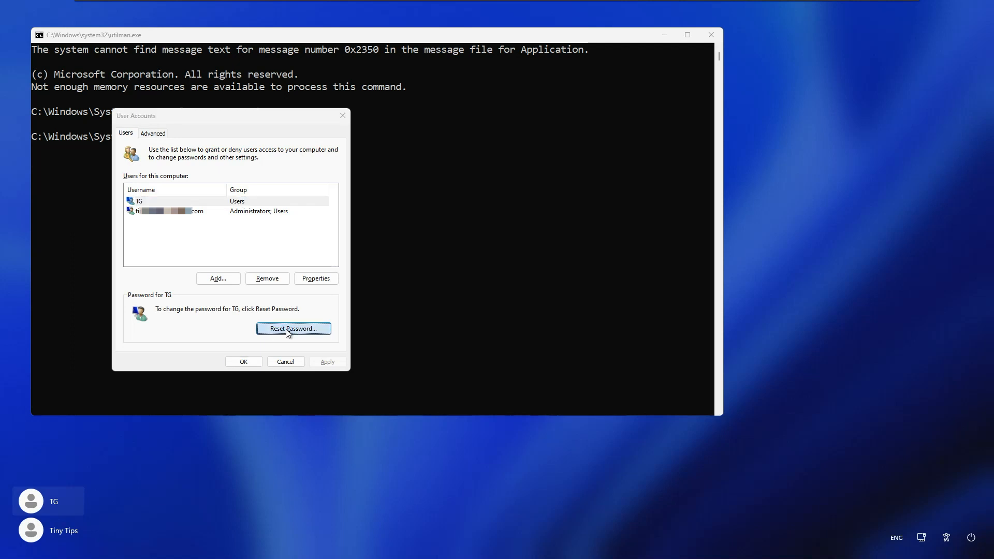
pyautogui.click(292, 328)
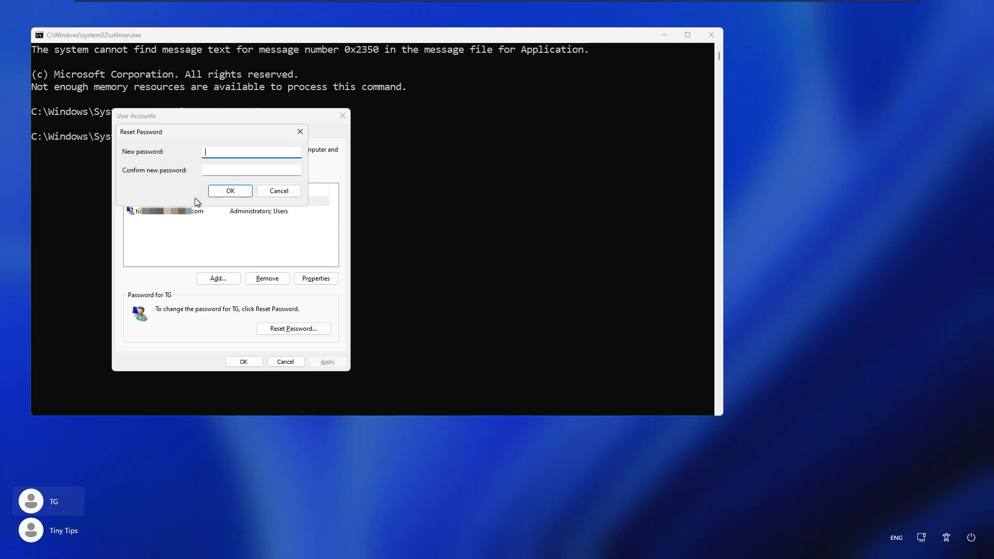
# Enter and confirm TG's new password, check the other account, then close User Accounts.
pyautogui.write('••')
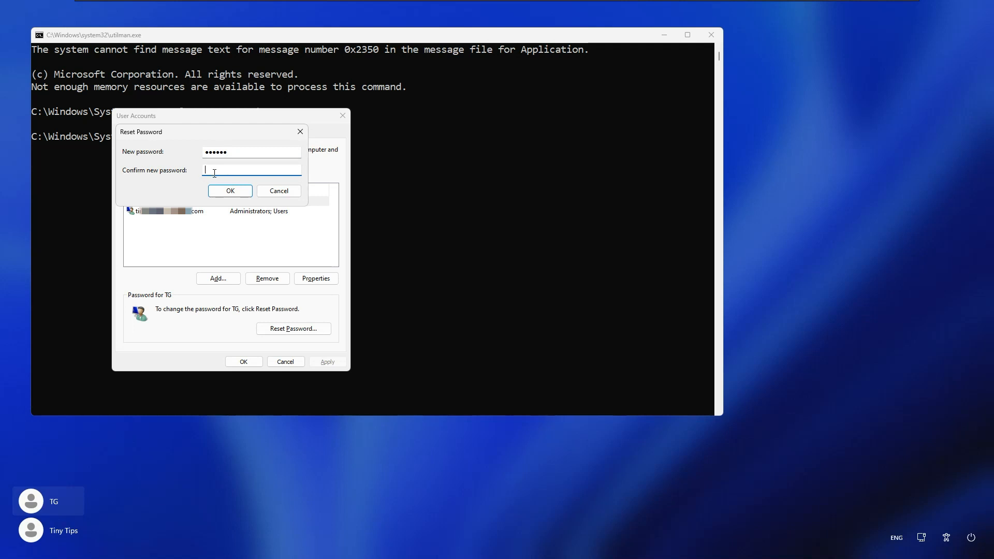
pyautogui.write('••••')
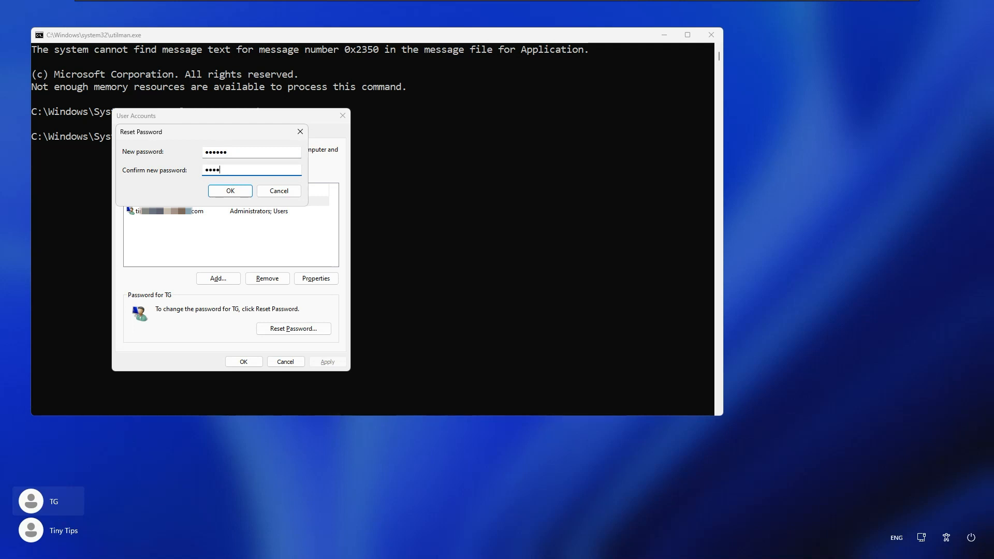
pyautogui.write('••')
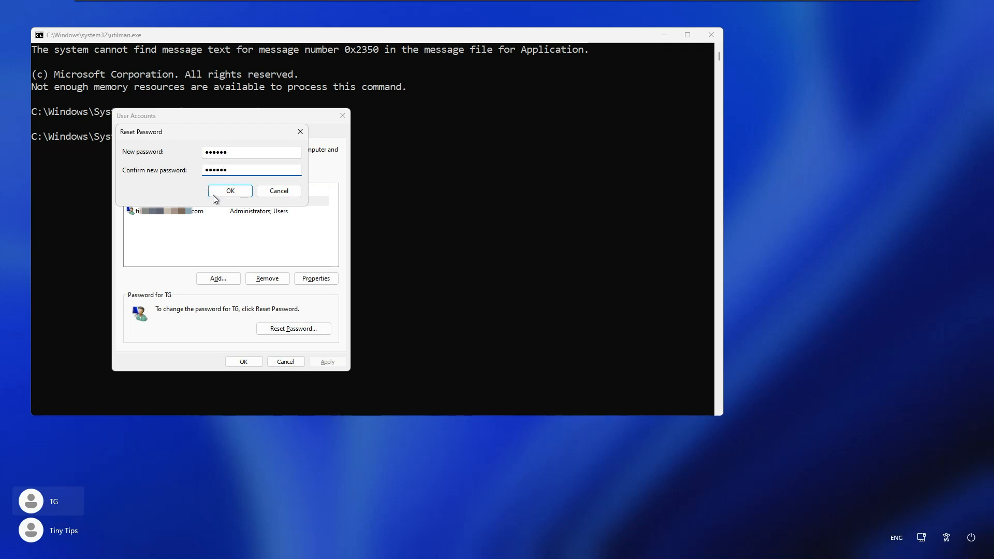
pyautogui.click(229, 191)
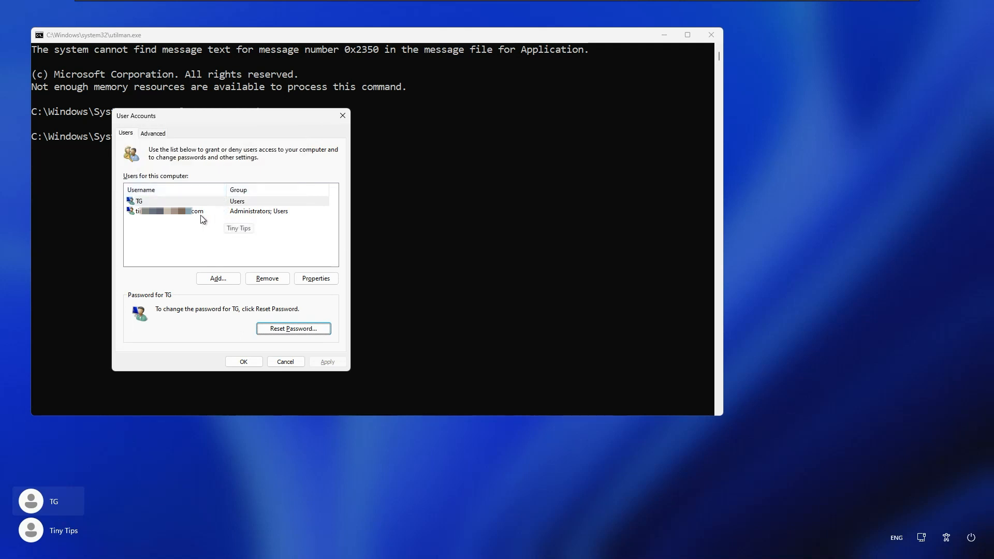
pyautogui.click(171, 210)
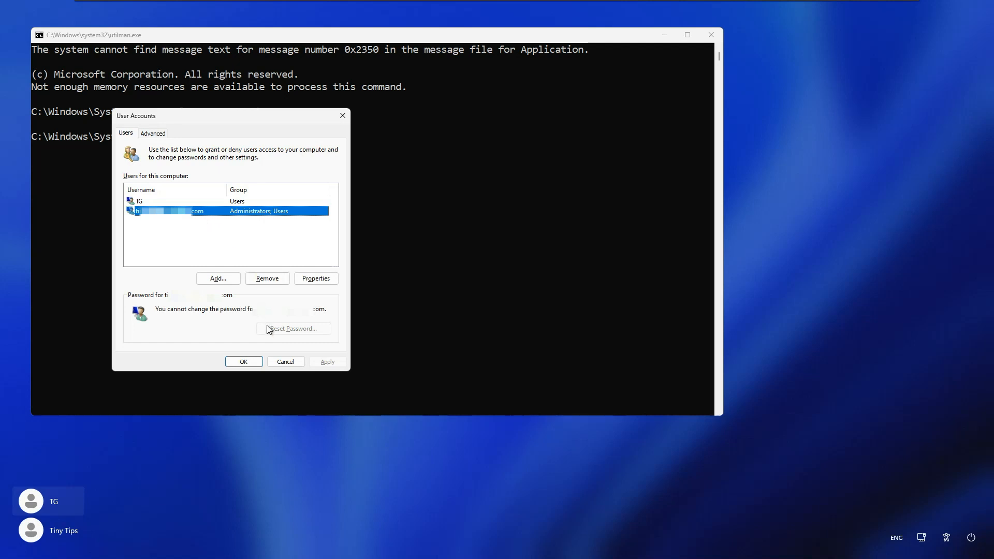
pyautogui.moveTo(299, 342)
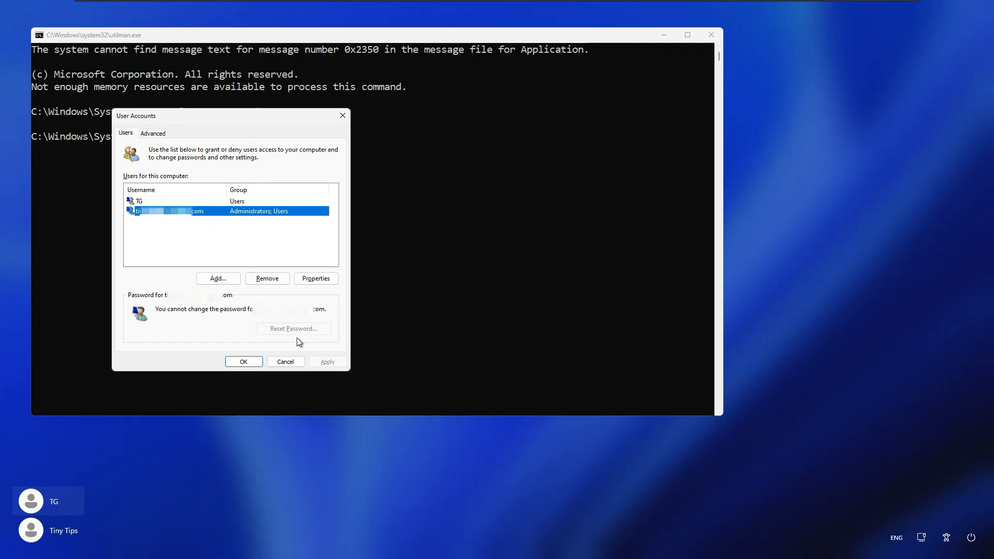
pyautogui.moveTo(268, 343)
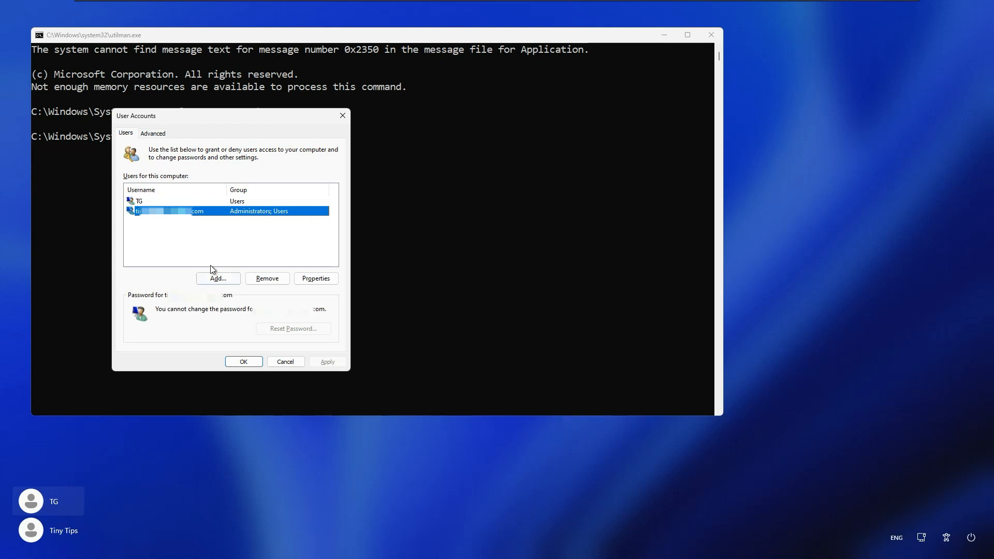
pyautogui.click(174, 200)
pyautogui.write('ex')
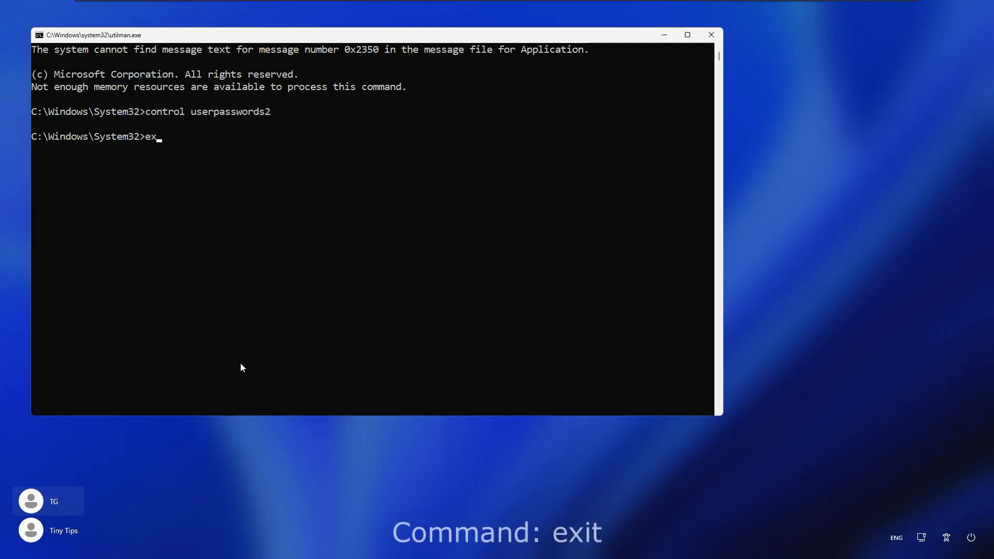
# Exit the command prompt and sign in to TG with the new password.
pyautogui.write('it')
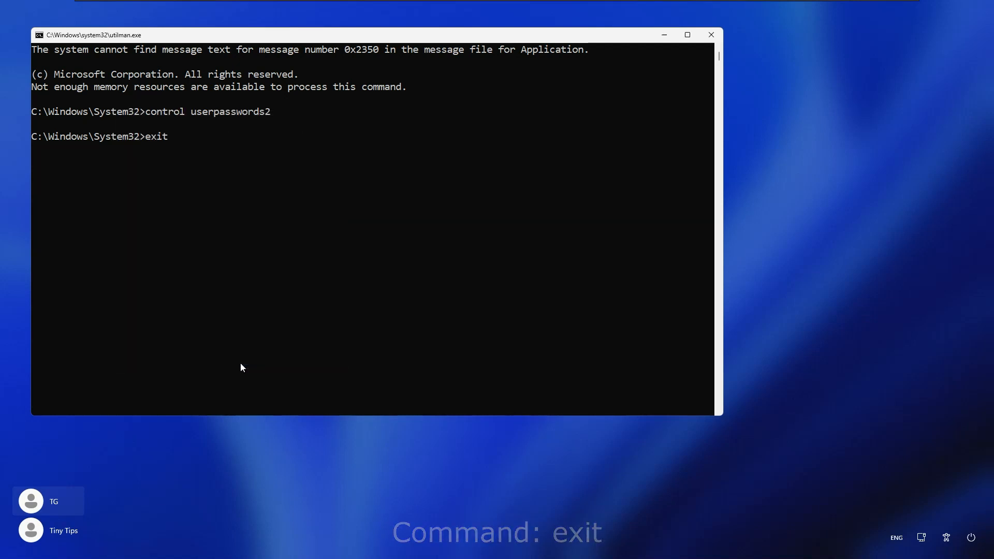
pyautogui.press('Enter')
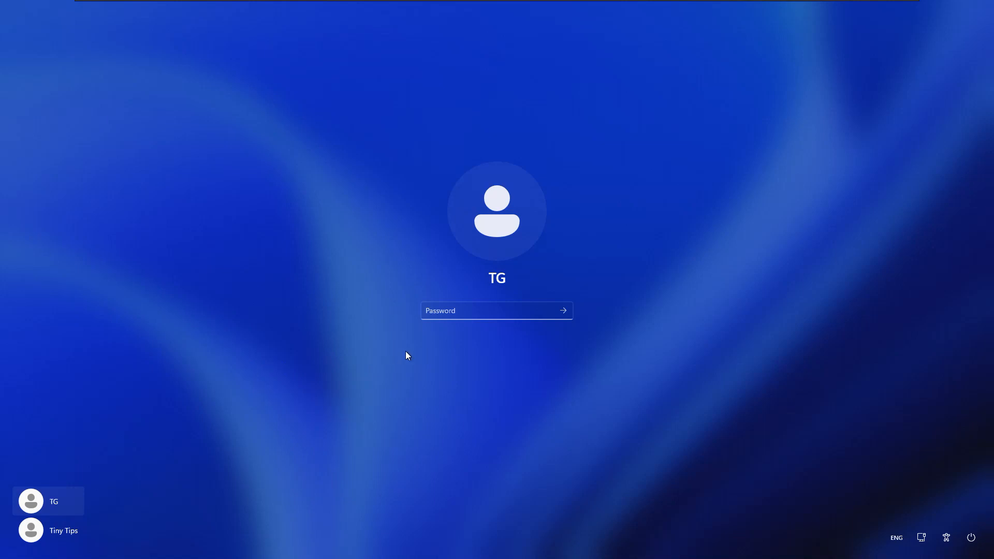
pyautogui.write('•')
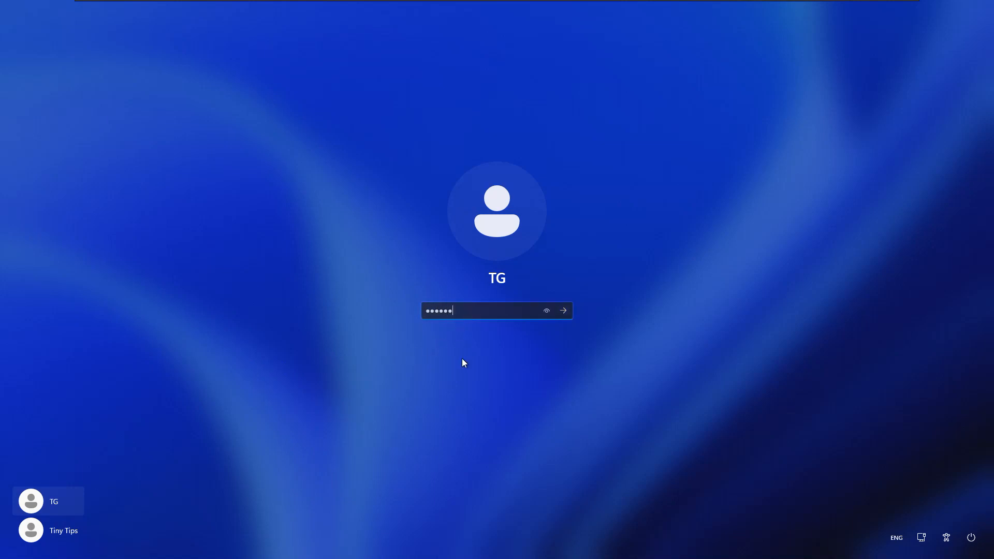
pyautogui.click(562, 310)
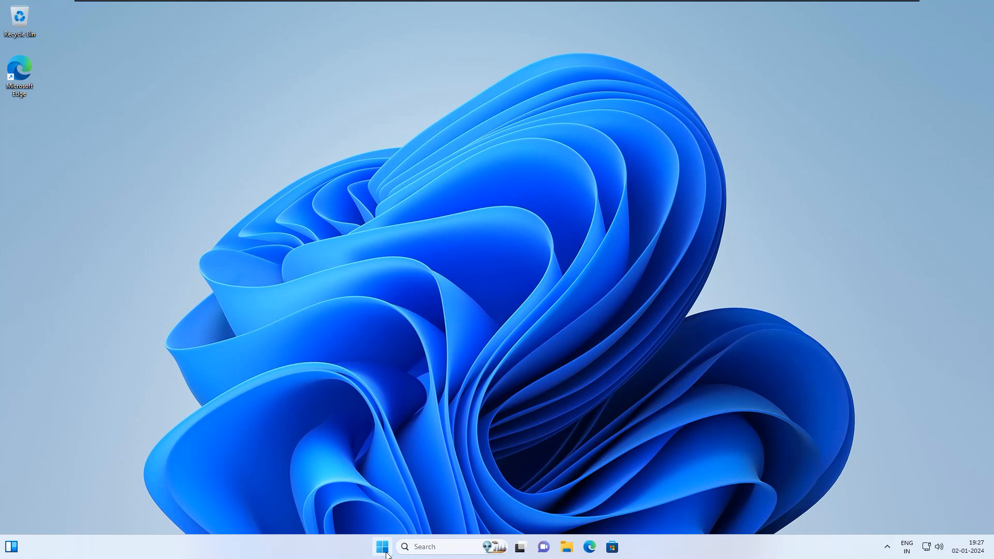
# Shift-restart from the Start menu into Advanced options.
pyautogui.click(381, 547)
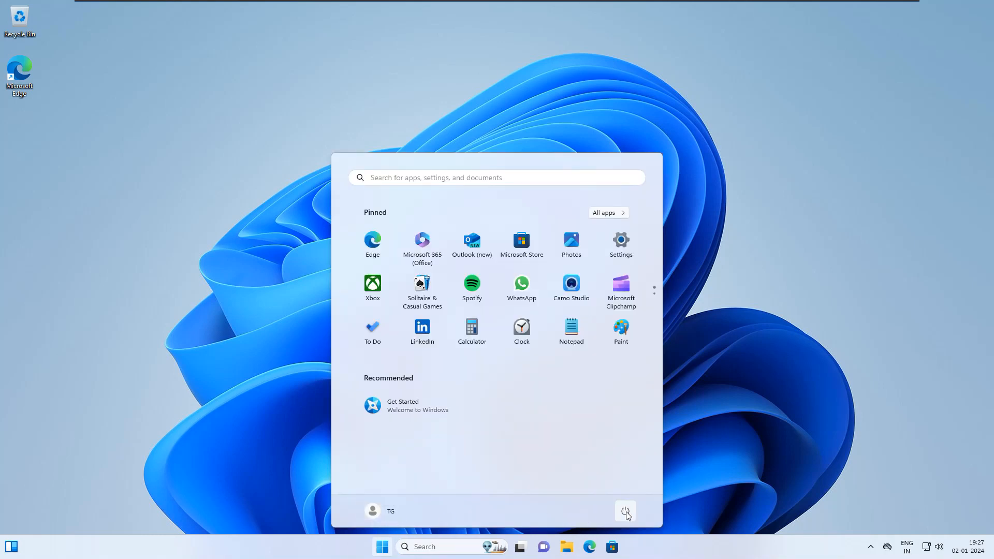
pyautogui.click(624, 511)
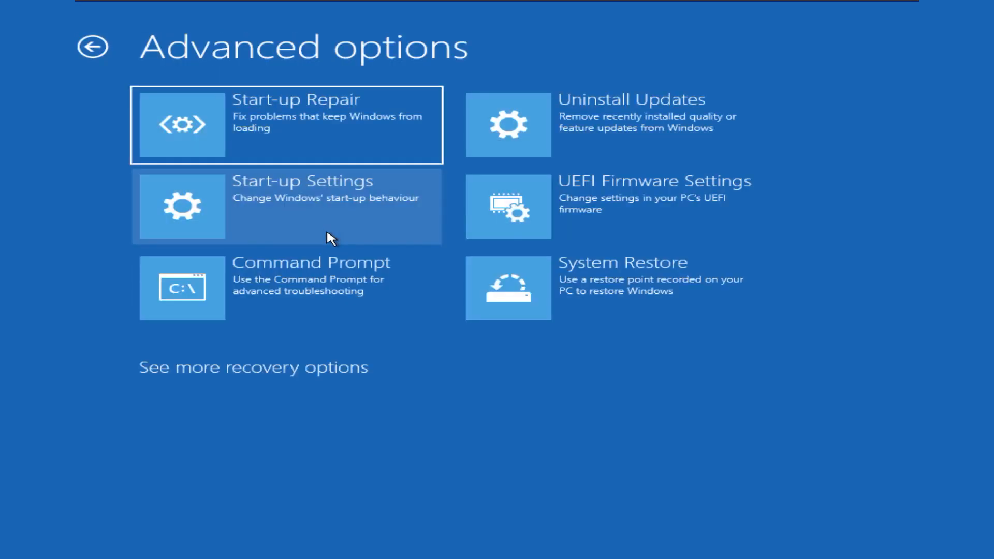
# Open the recovery Command Prompt and change to C:\Windows\System32.
pyautogui.click(182, 287)
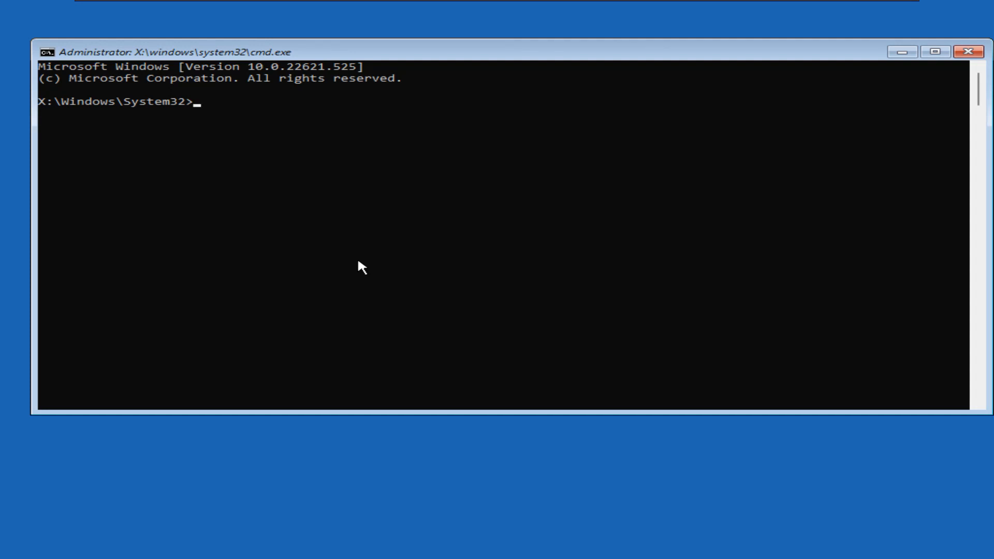
pyautogui.write('c:')
pyautogui.write('cd')
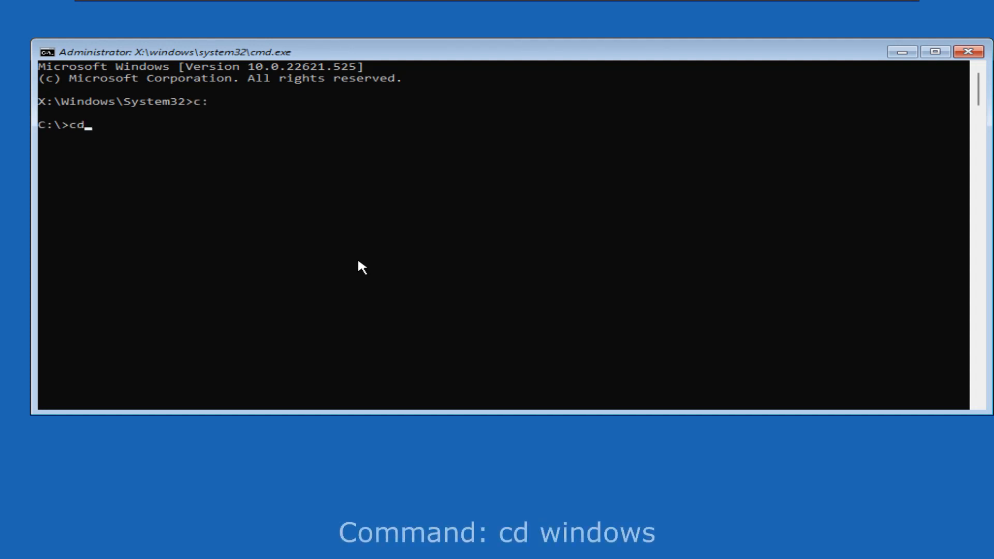
pyautogui.write('windows')
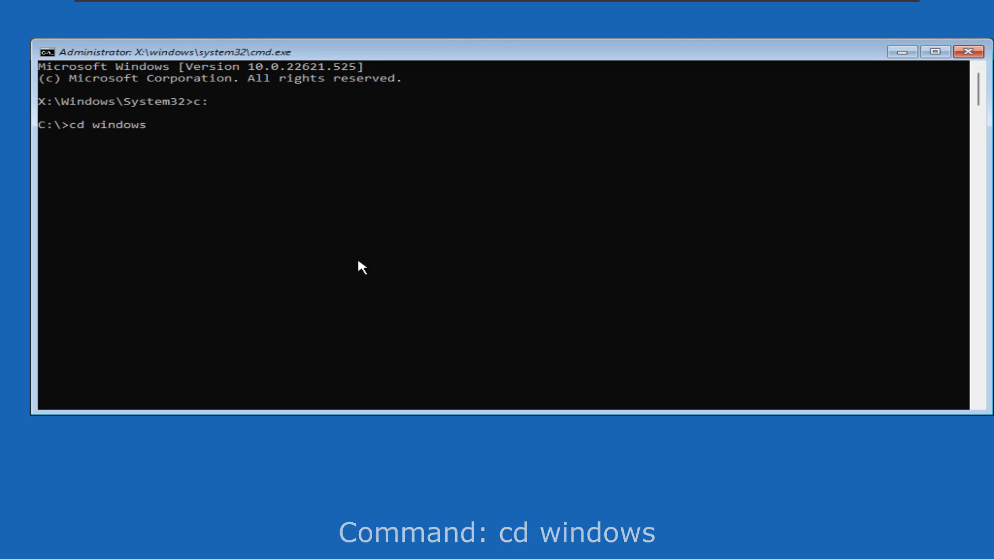
pyautogui.write('cd system32')
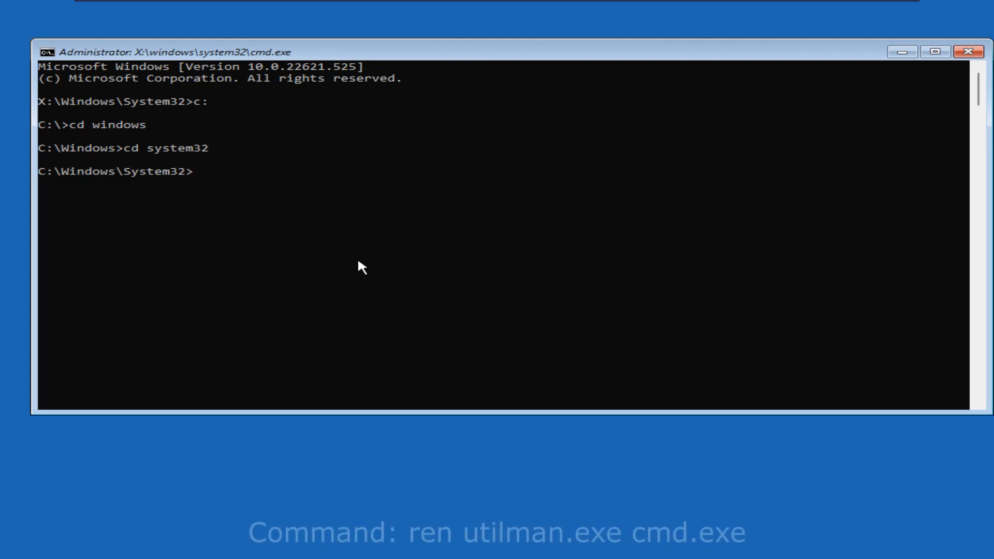
# Rename utilman.exe to cmd.exe and utilman_bak.exe back to utilman.exe.
pyautogui.write('ren')
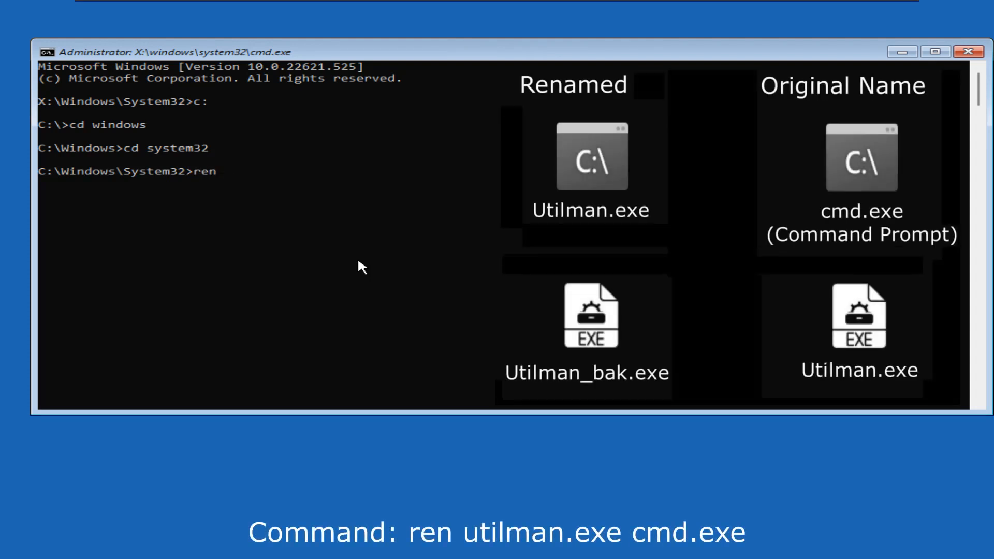
pyautogui.write('utilman.ex')
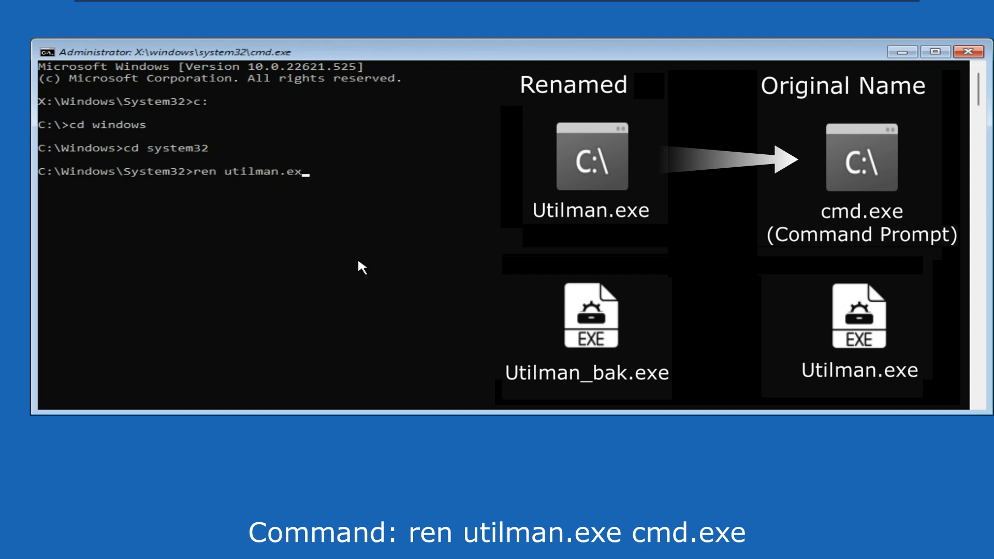
pyautogui.write('cmd.exe')
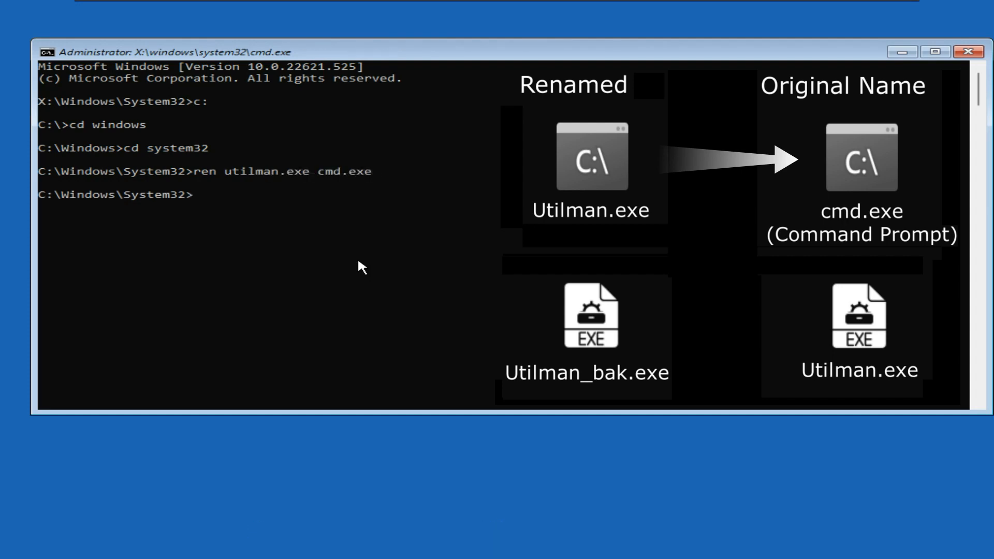
pyautogui.write('ren')
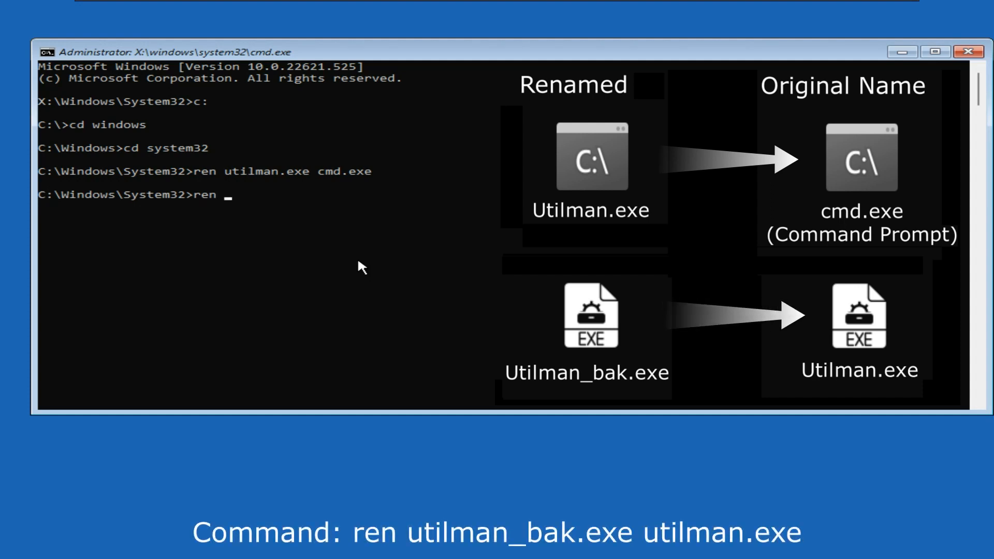
pyautogui.write('utilman_bak.exe')
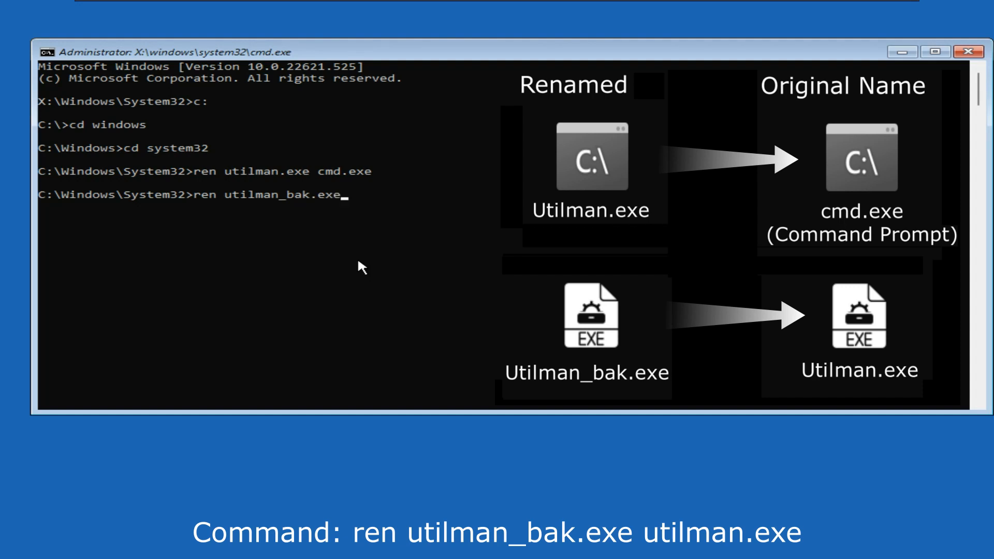
pyautogui.write('utilma')
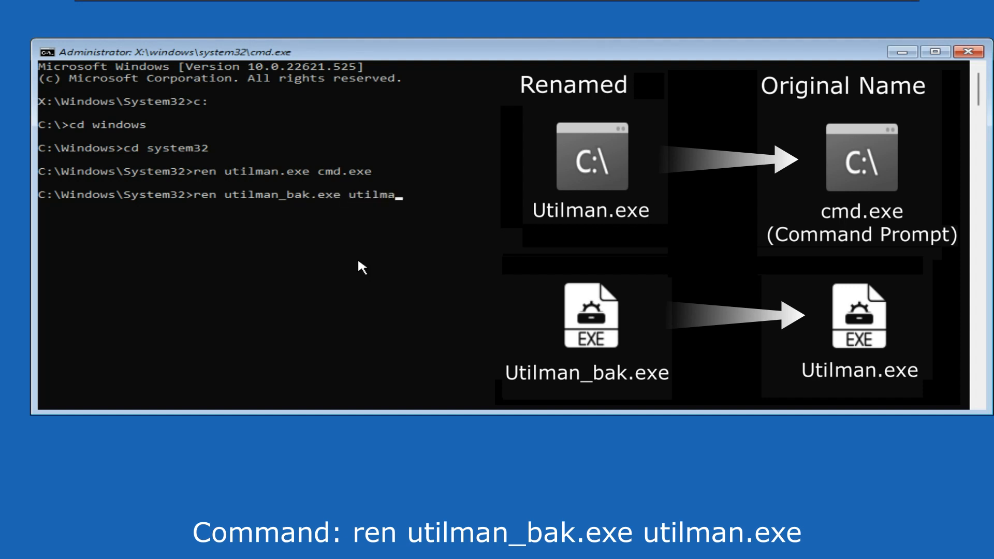
pyautogui.write('n.exe')
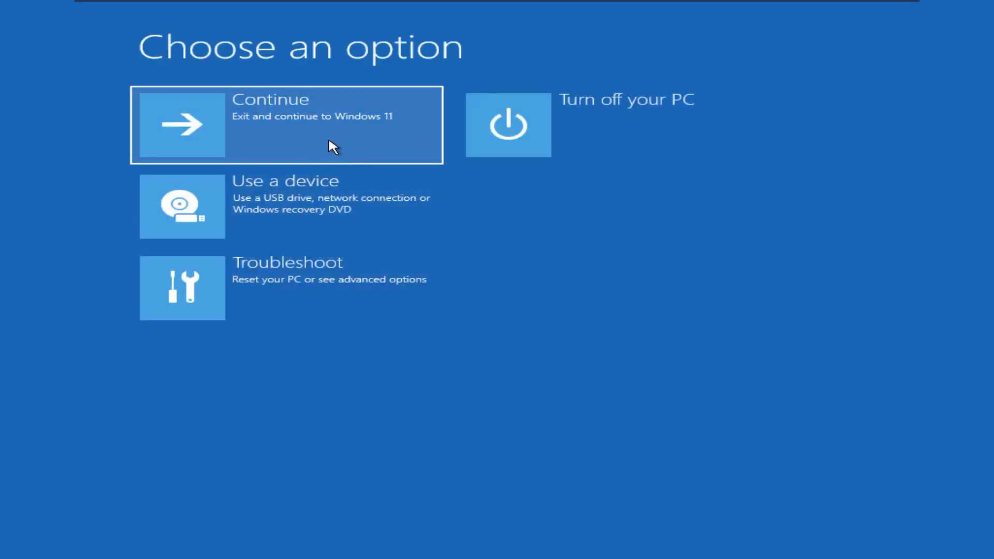
# Continue out of recovery into Windows 11 and open lock-screen Accessibility options.
pyautogui.click(285, 124)
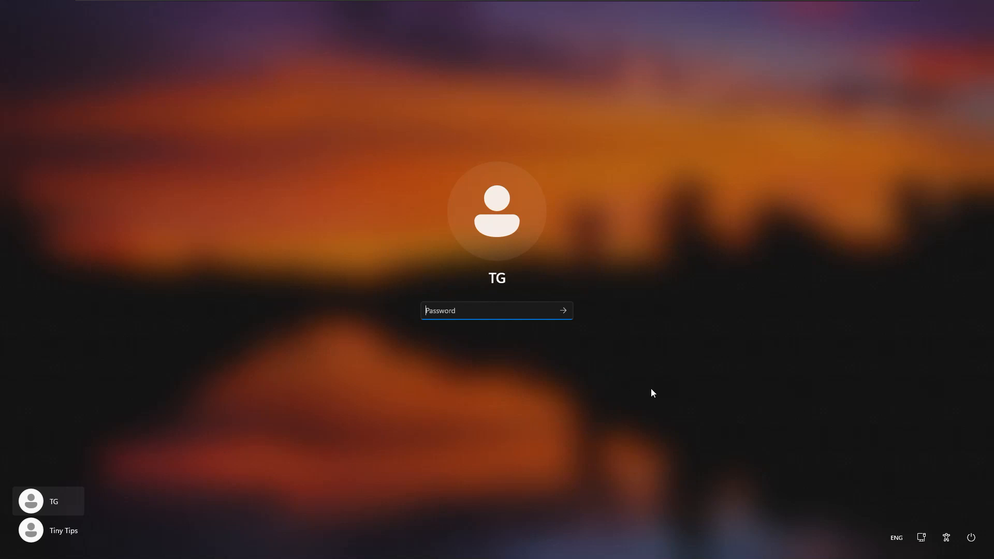
pyautogui.moveTo(945, 537)
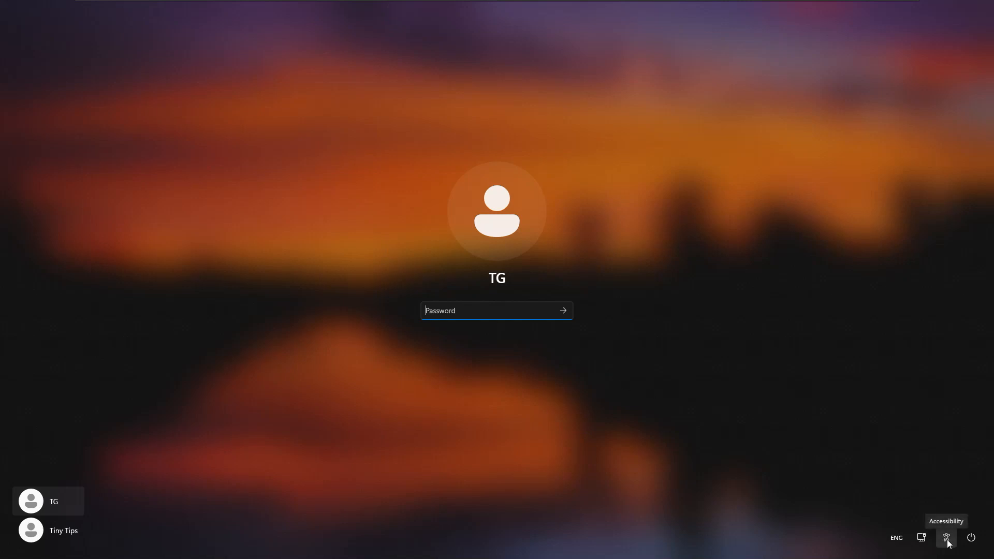
pyautogui.click(945, 537)
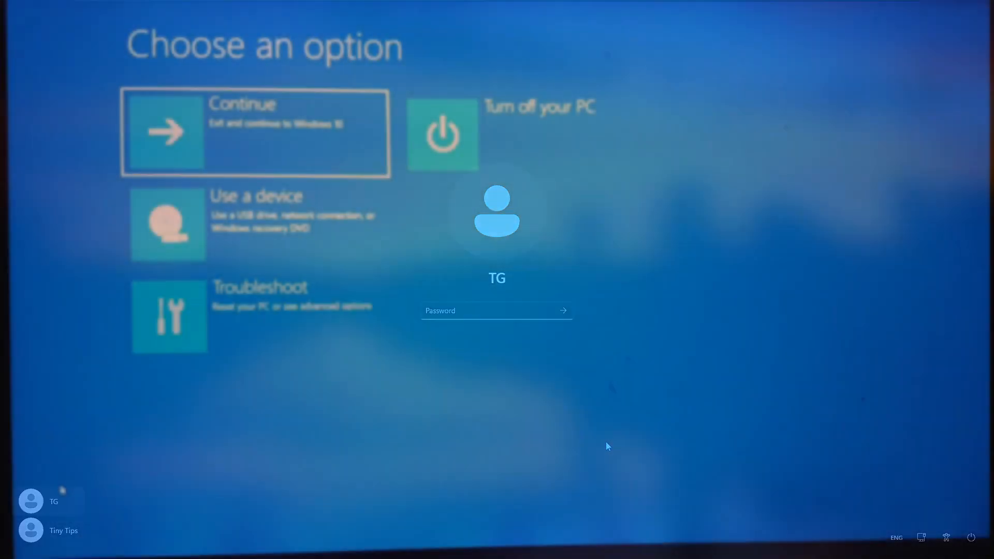
# Choose the recovery Command Prompt, which asks for an account password.
pyautogui.click(257, 315)
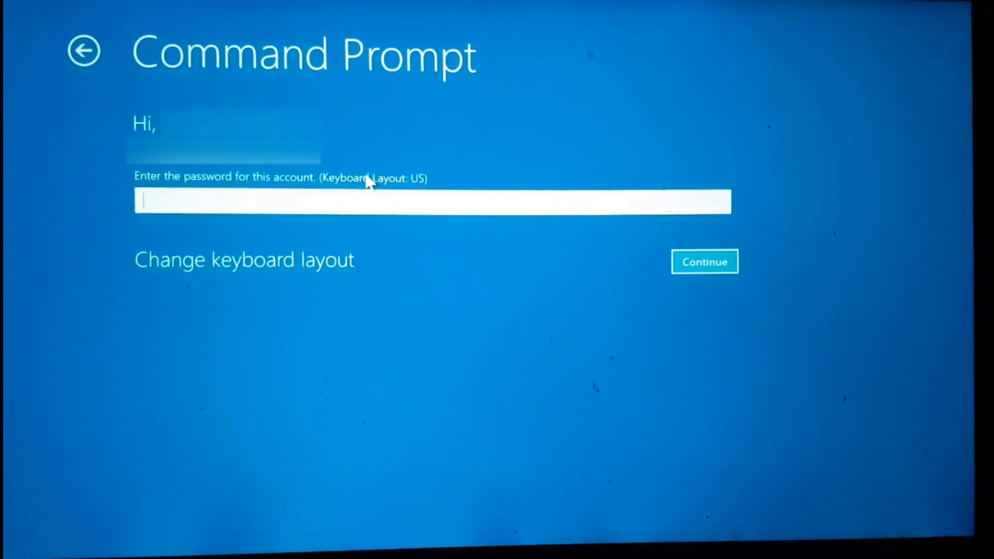
pyautogui.moveTo(412, 303)
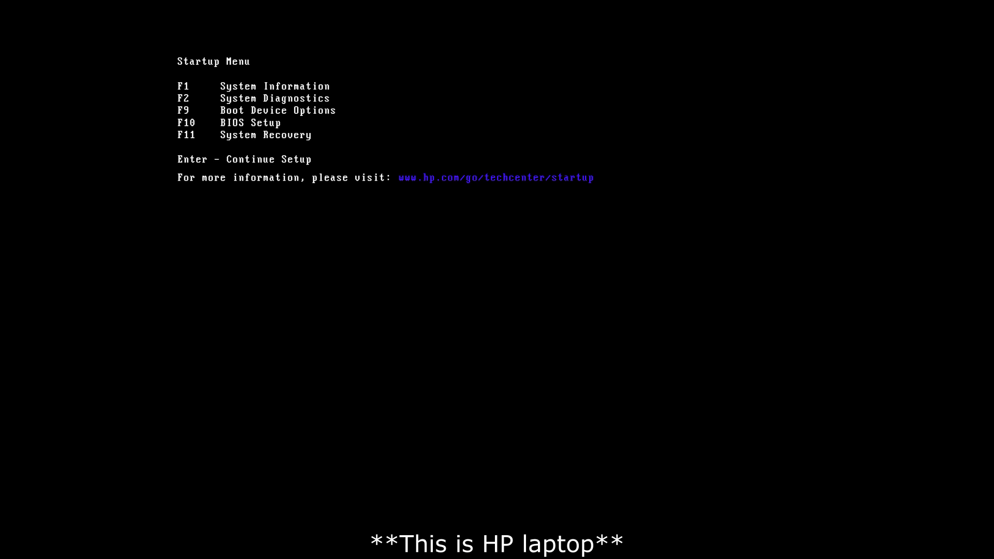
# Open HP Boot Device Options with F9 and select the USB installation drive.
pyautogui.press('f9')
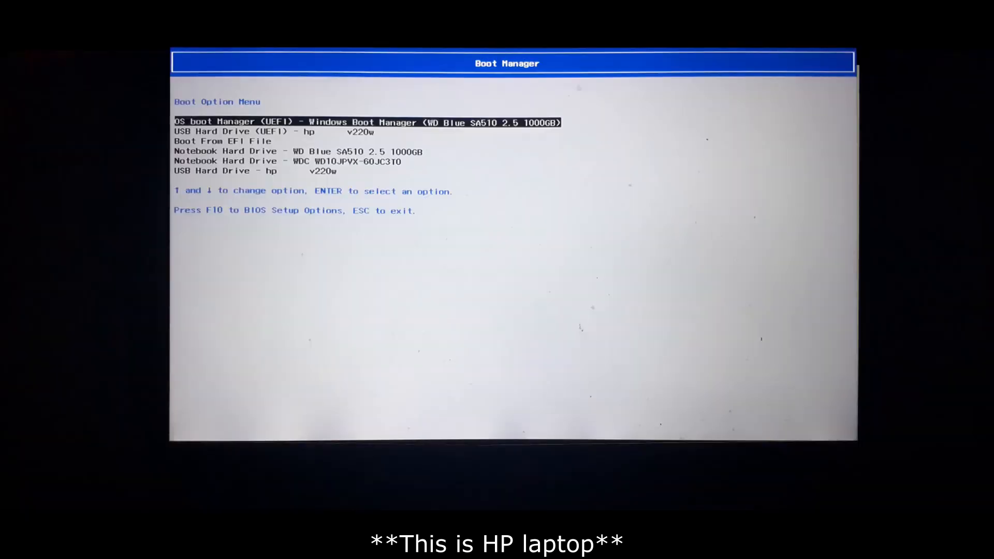
pyautogui.press('Down')
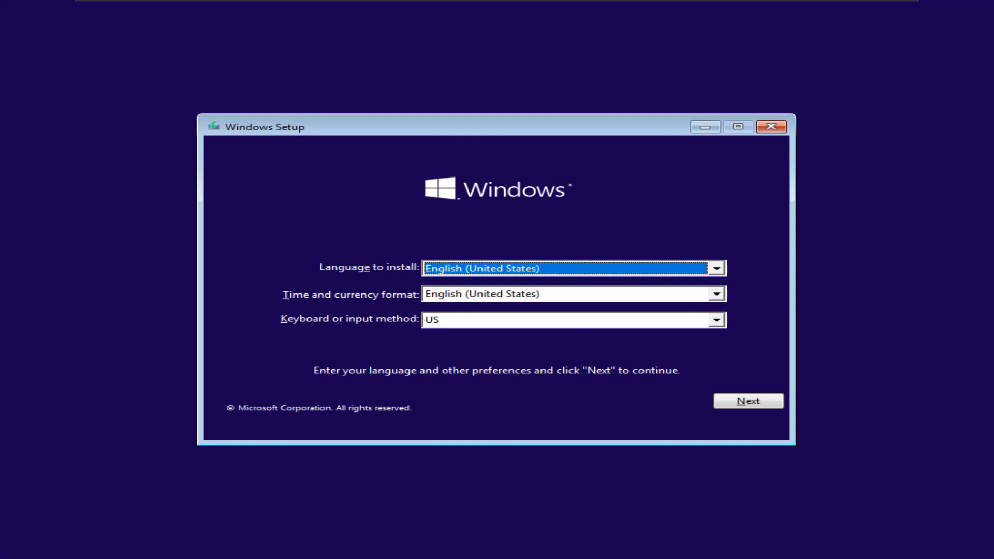
# Accept the default language settings and choose Repair your computer.
pyautogui.press('shift+f10')
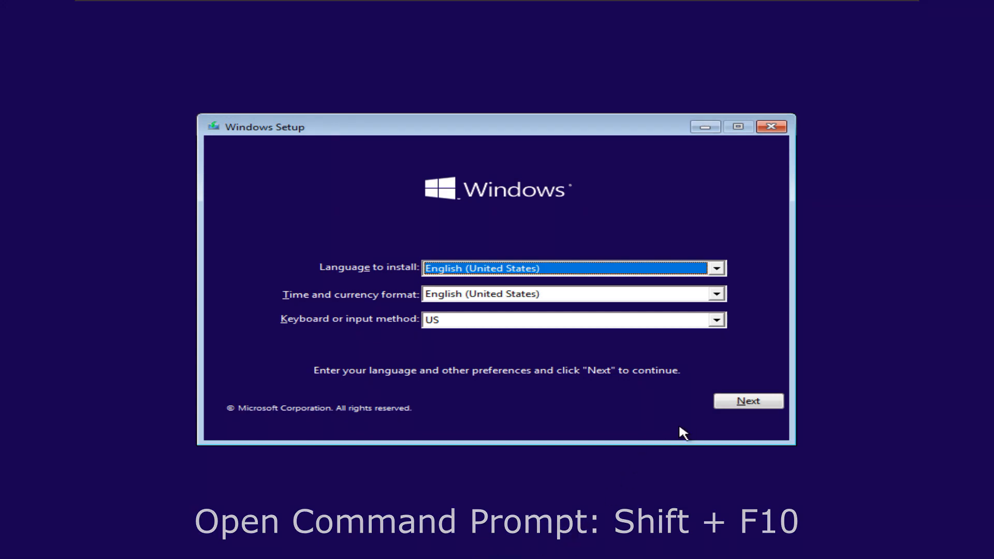
pyautogui.click(748, 401)
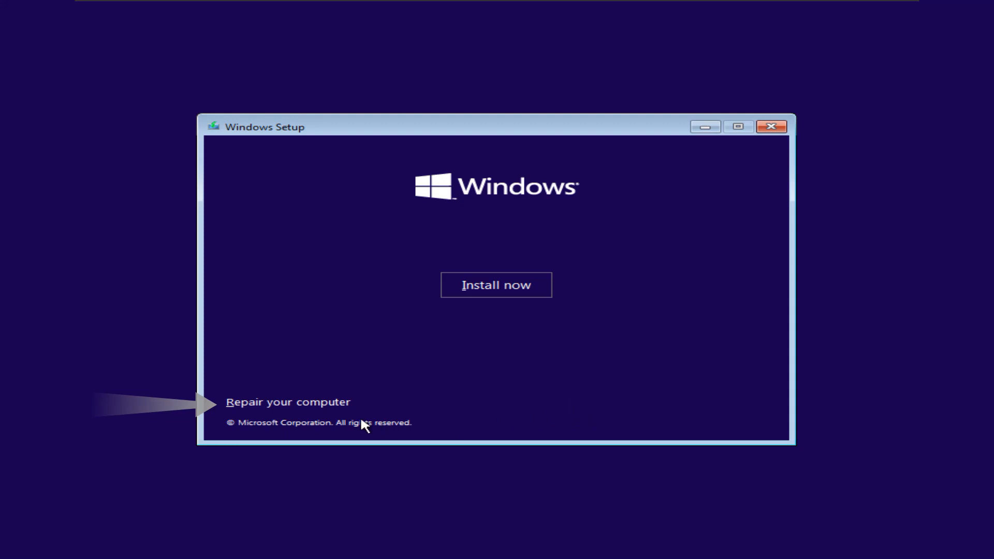
pyautogui.click(289, 401)
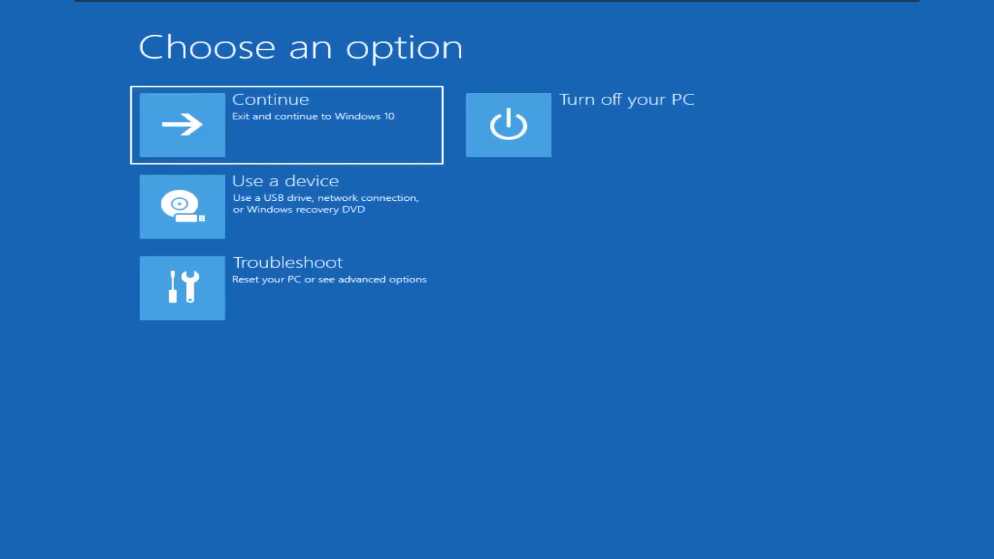
# From the installation media's Troubleshoot options, launch the recovery Command Prompt at X:\Sources.
pyautogui.click(182, 288)
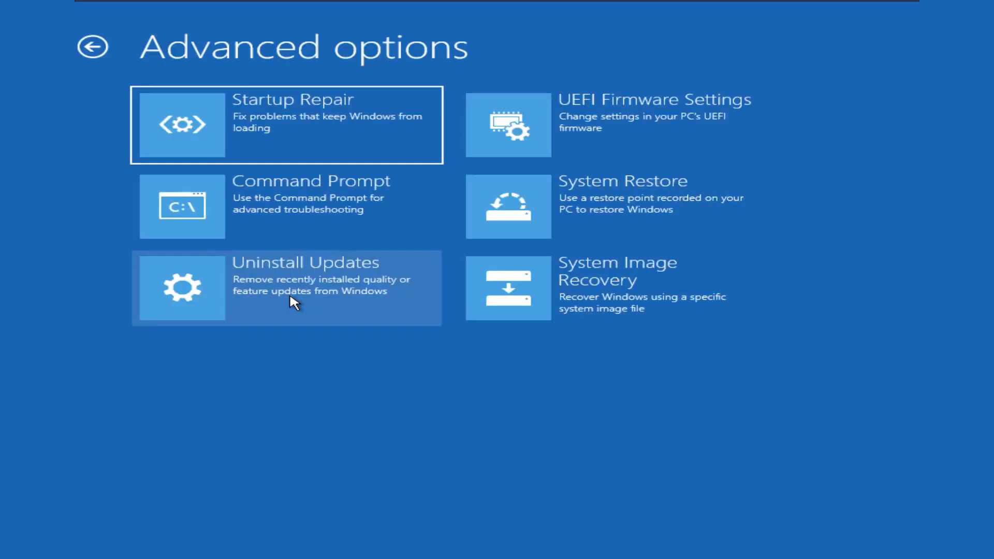
pyautogui.moveTo(301, 231)
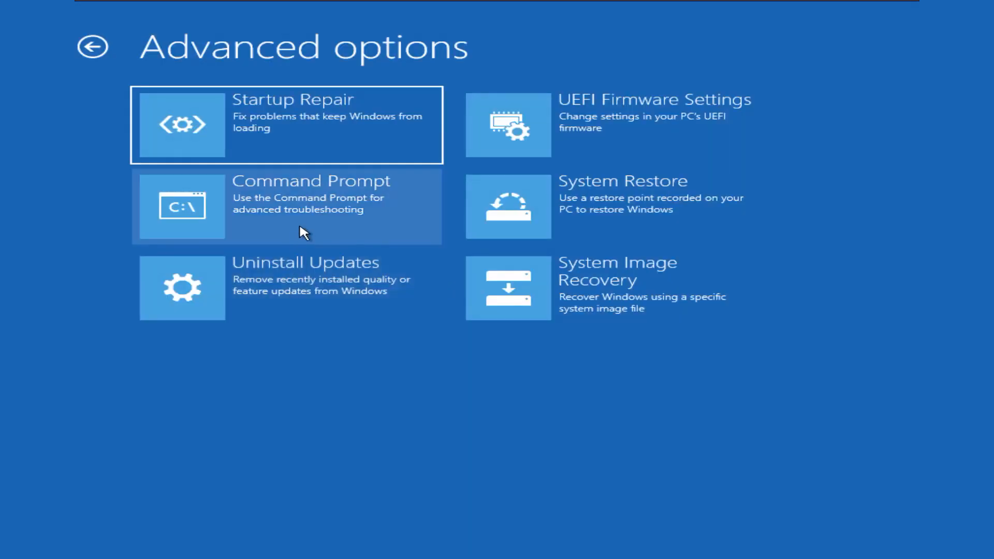
pyautogui.click(286, 206)
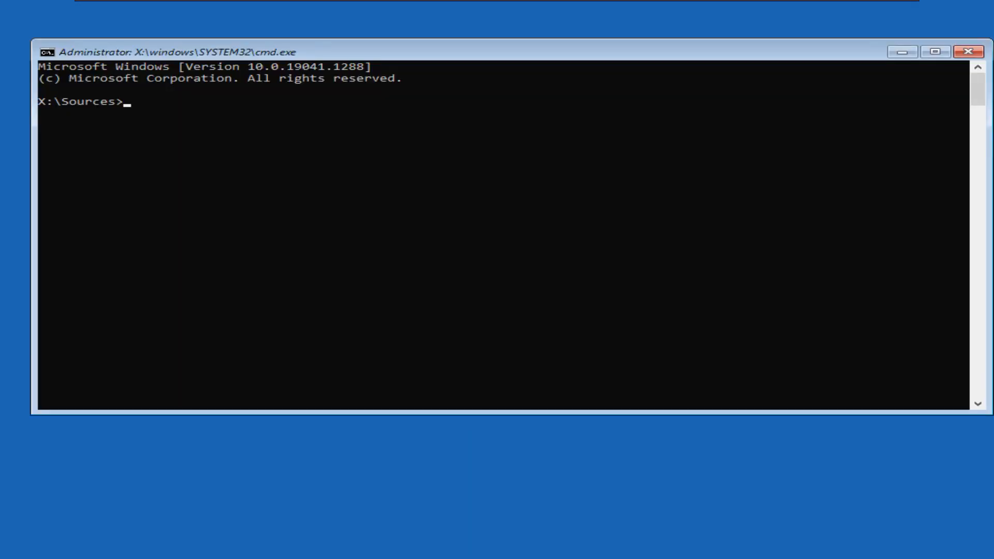